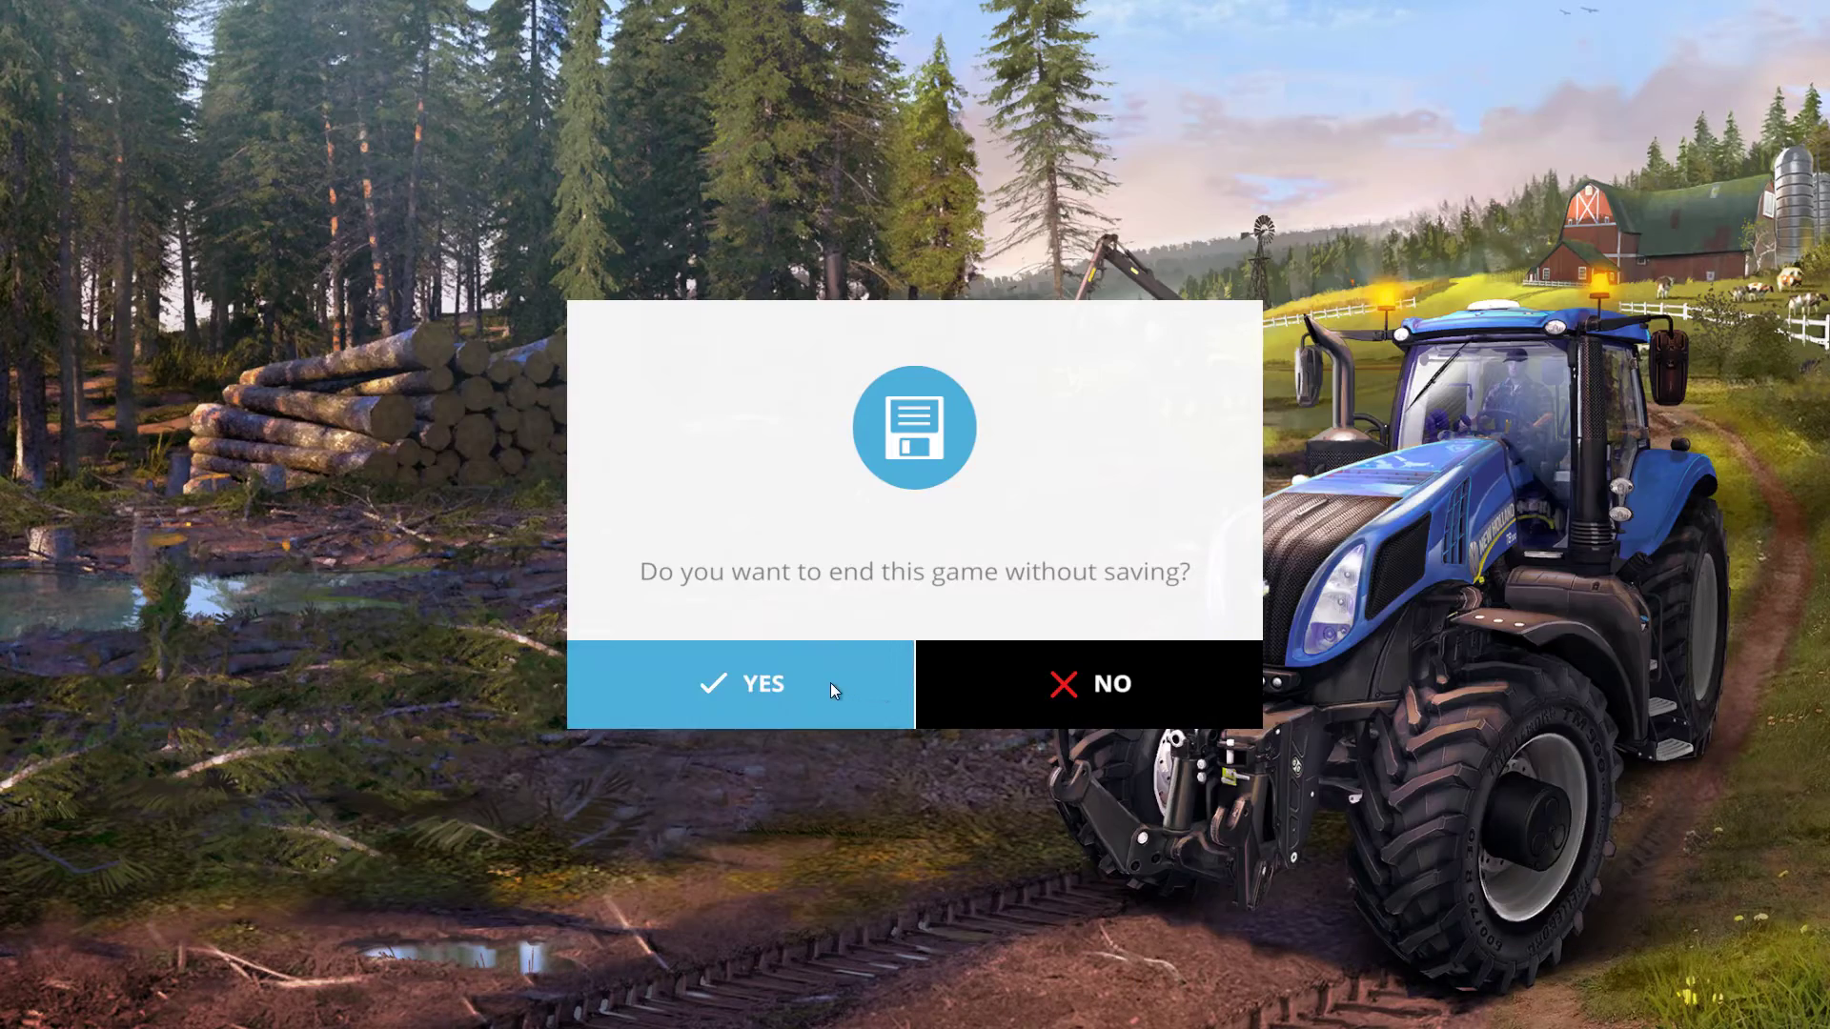
Step: End the Farming Simulator 15 session without saving and return to the desktop
{"action": "left_click", "coordinate": [740, 685]}
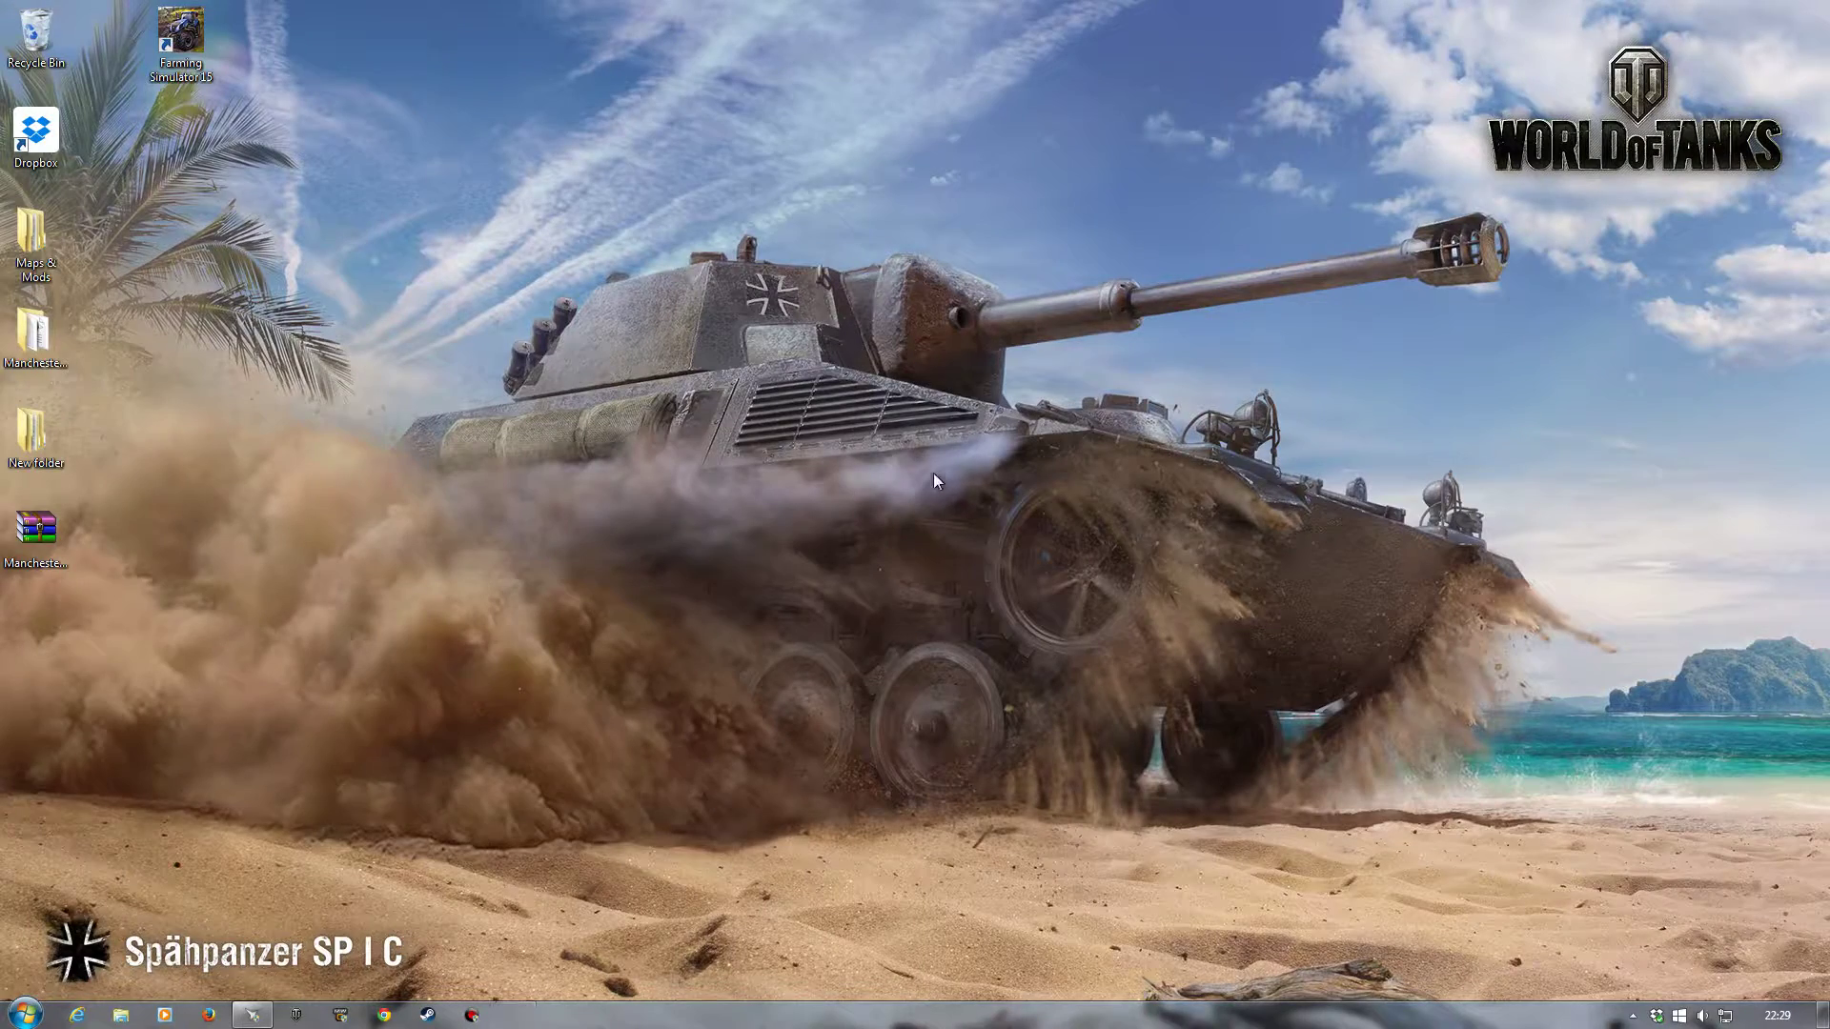
{"action": "mouse_move", "coordinate": [118, 591]}
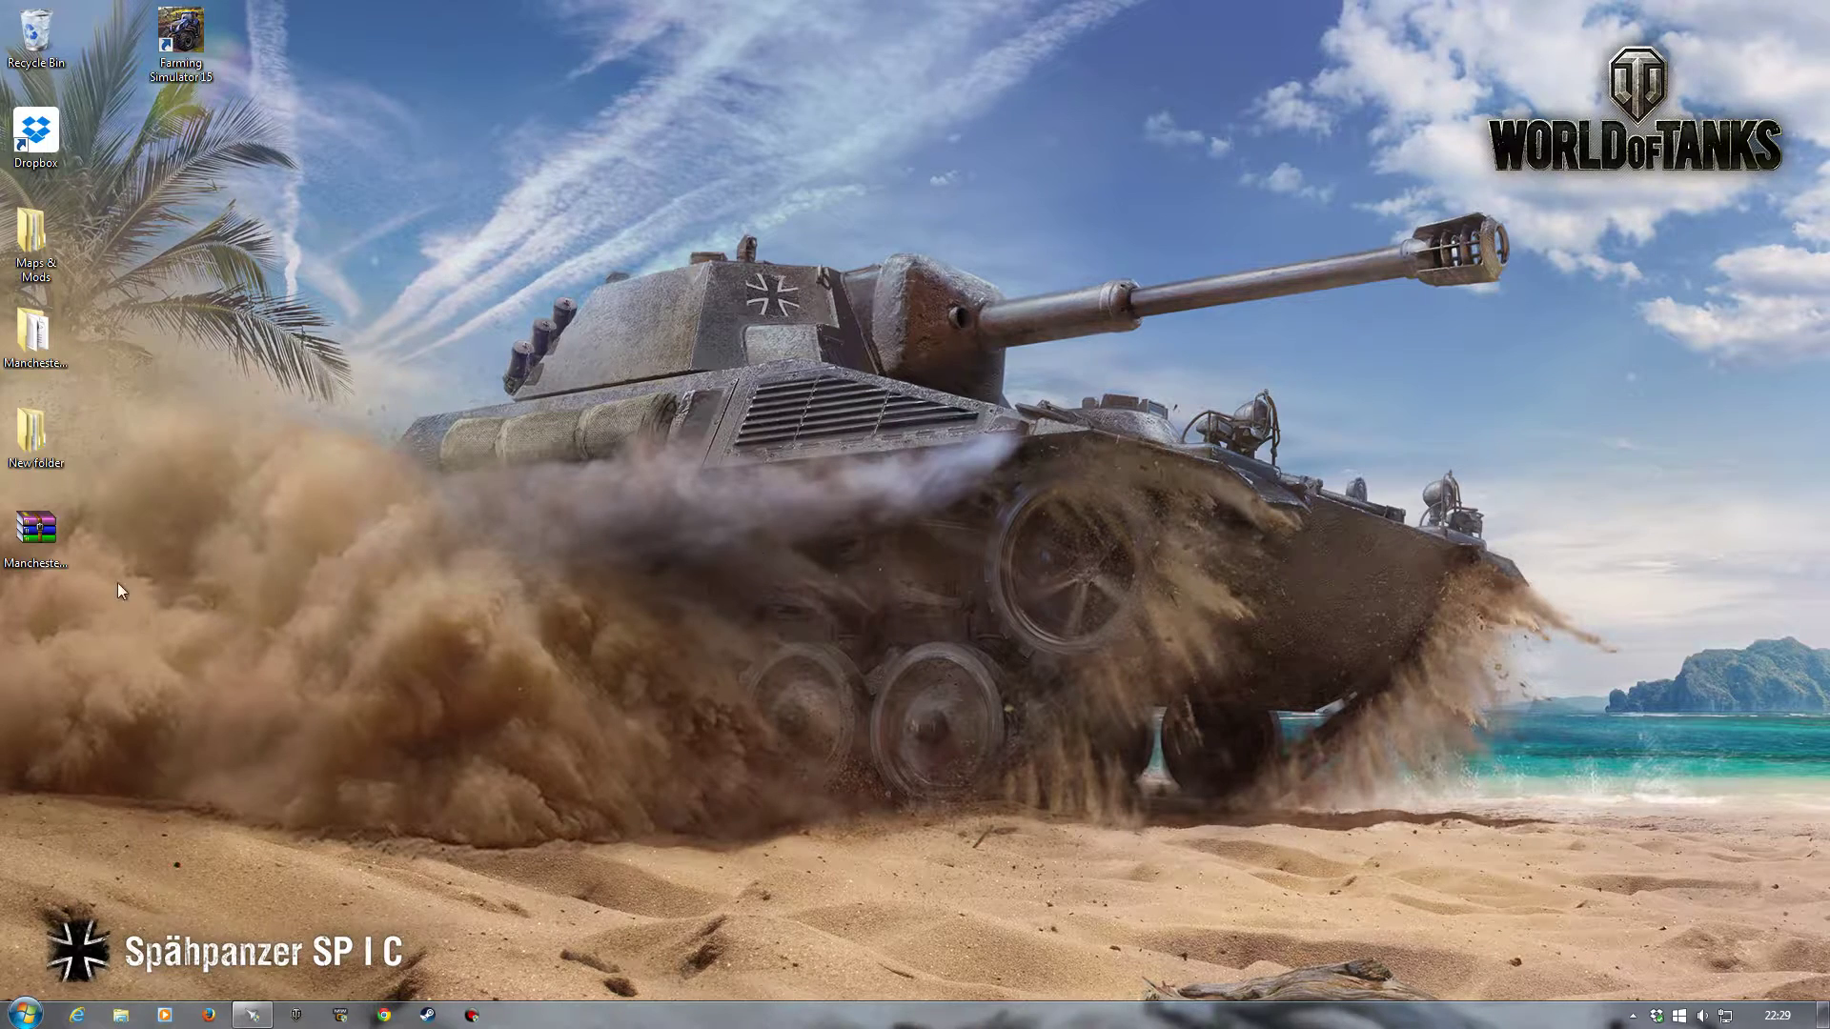
{"action": "left_click", "coordinate": [34, 339]}
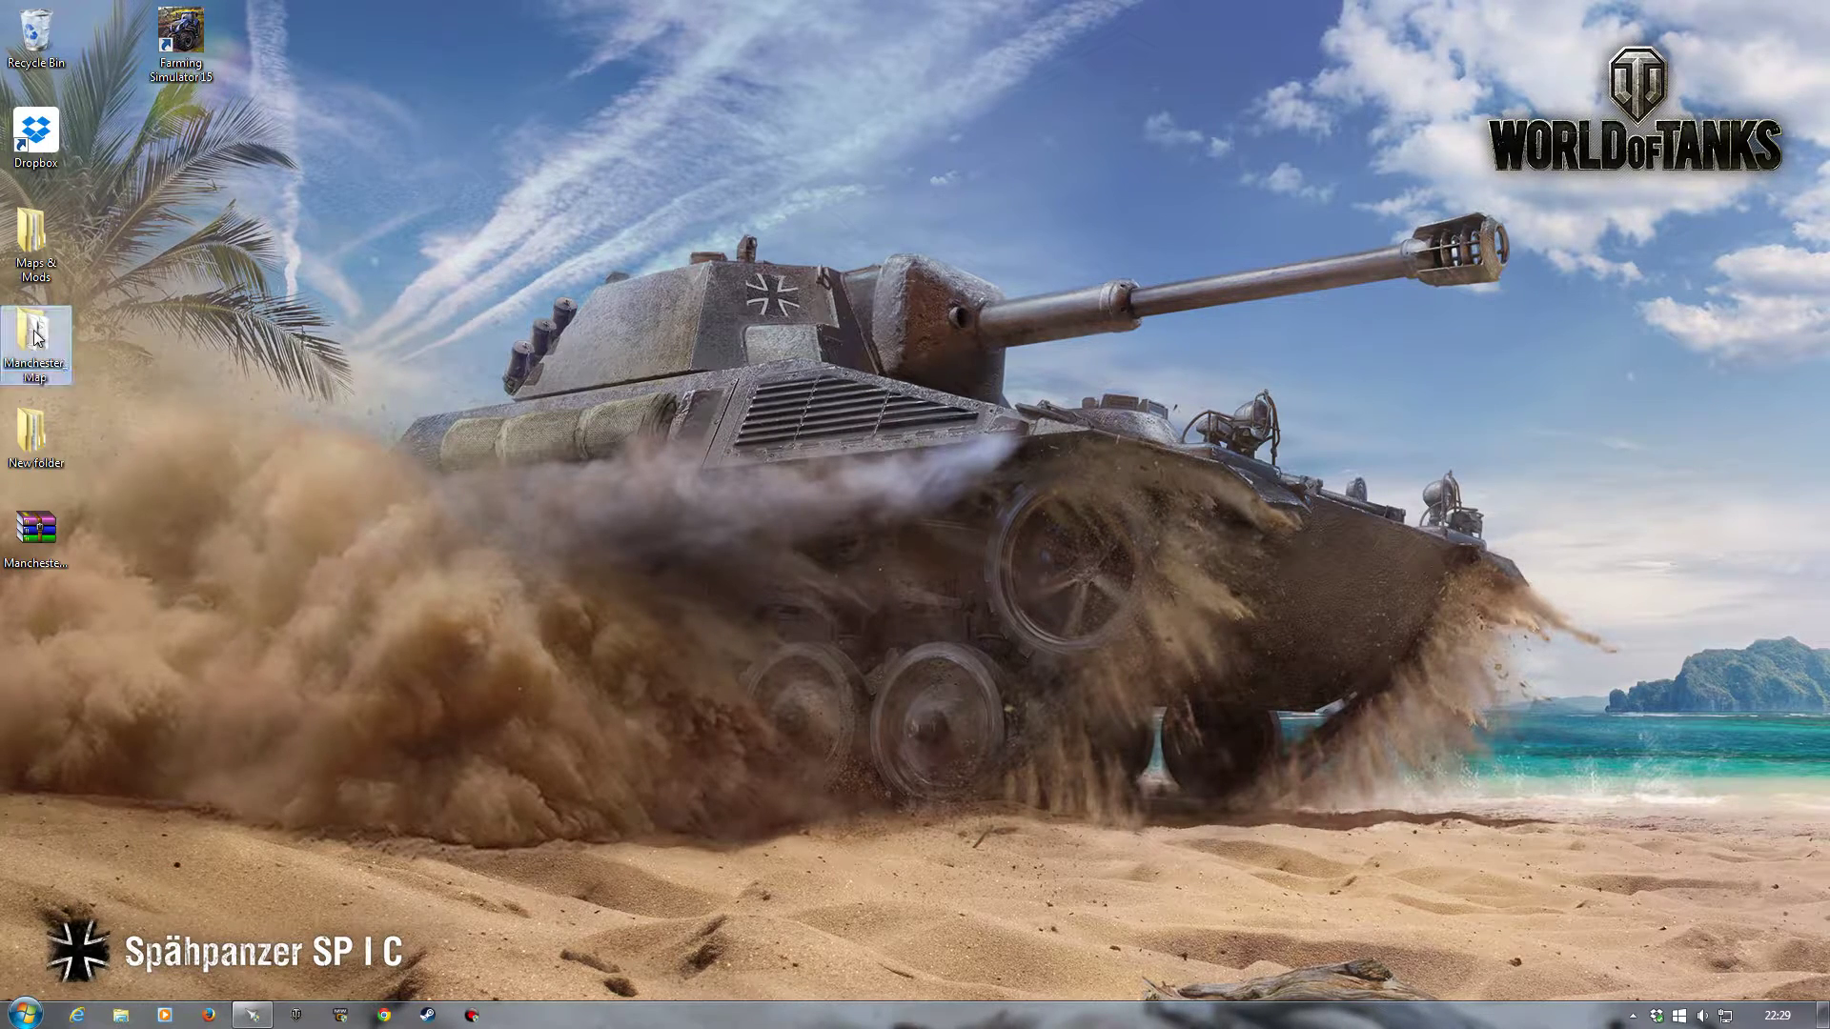
Step: Browse into Manchester_Map's map subfolder where map01.i3d is listed
{"action": "double_click", "coordinate": [34, 339]}
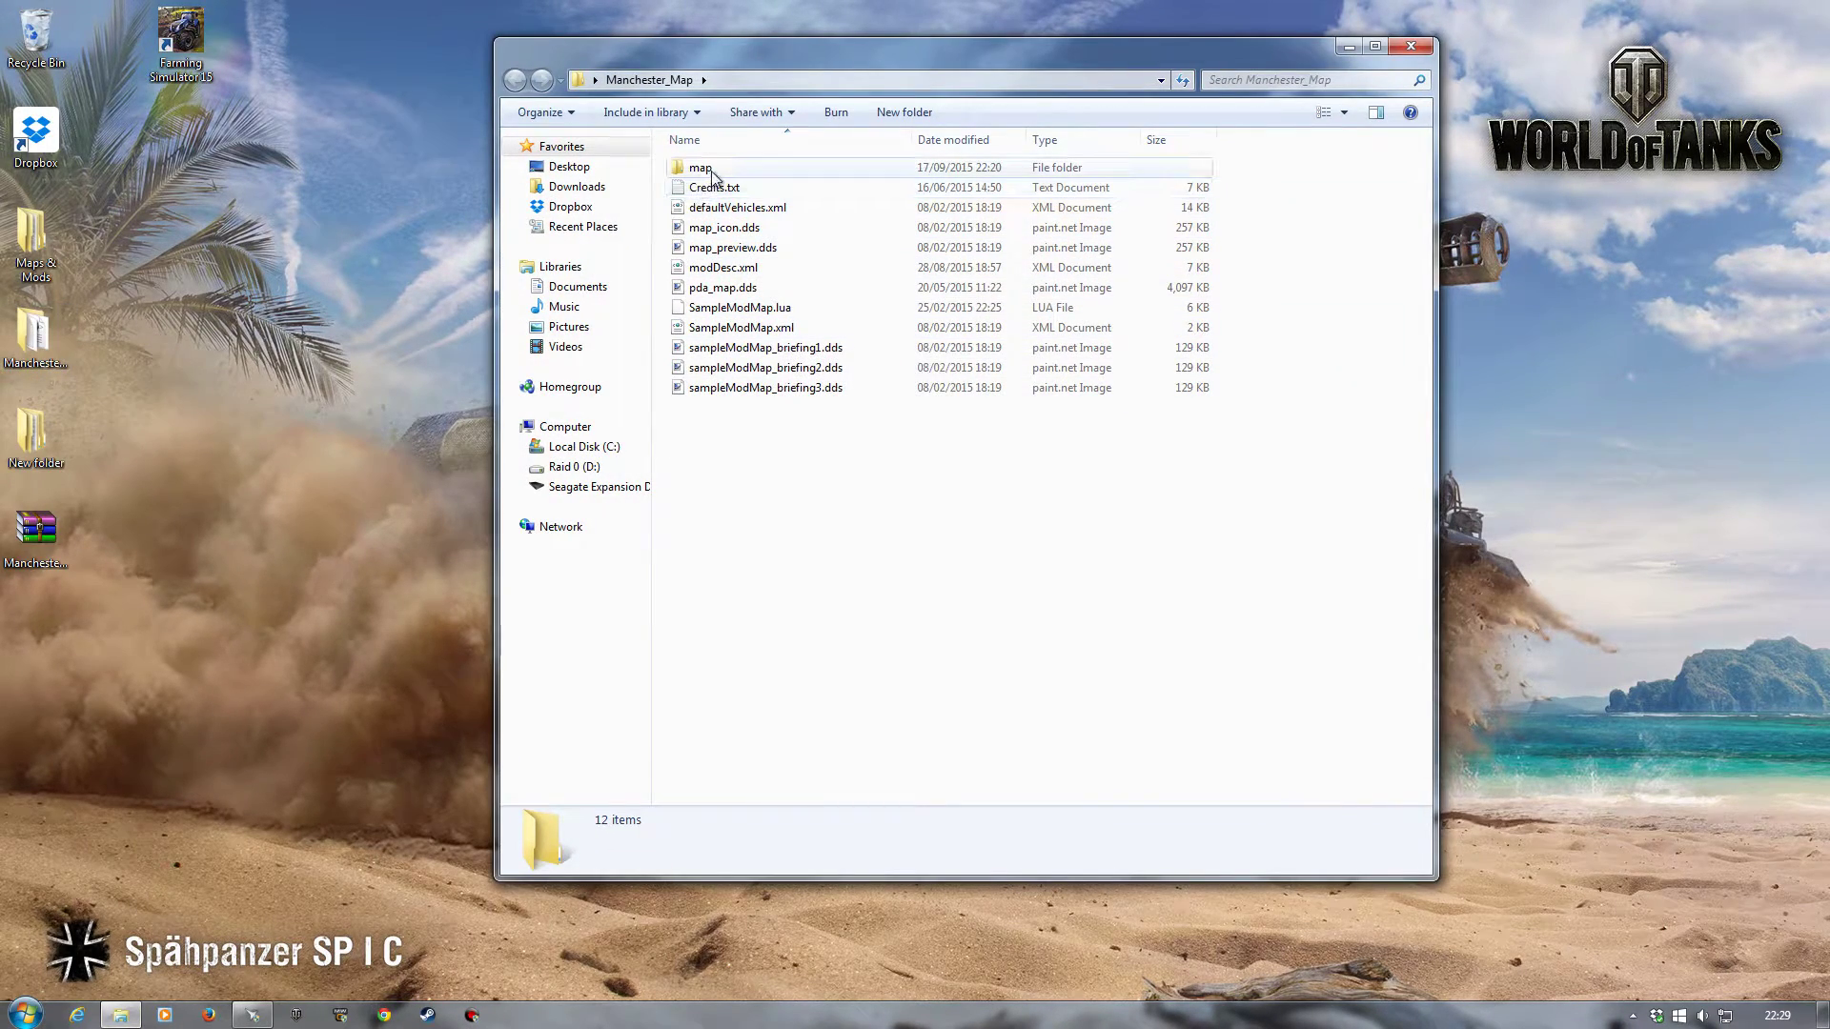
{"action": "double_click", "coordinate": [699, 168]}
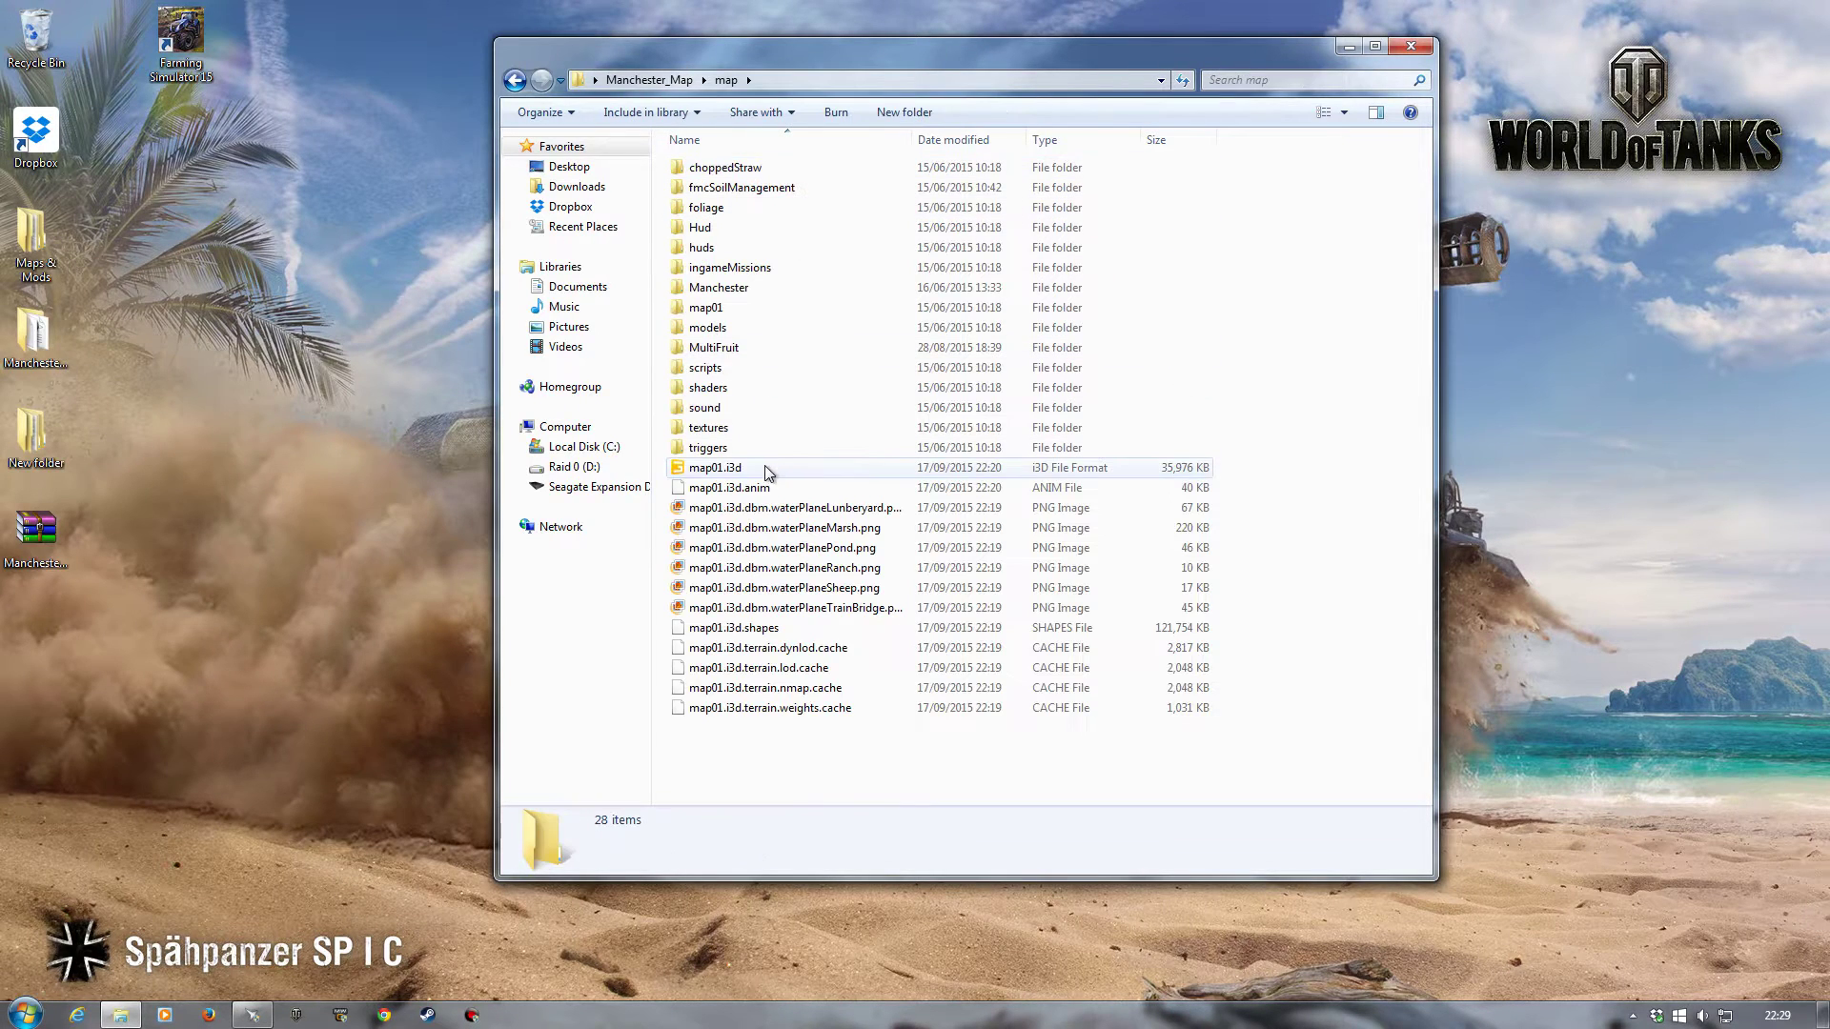
{"action": "mouse_move", "coordinate": [715, 467]}
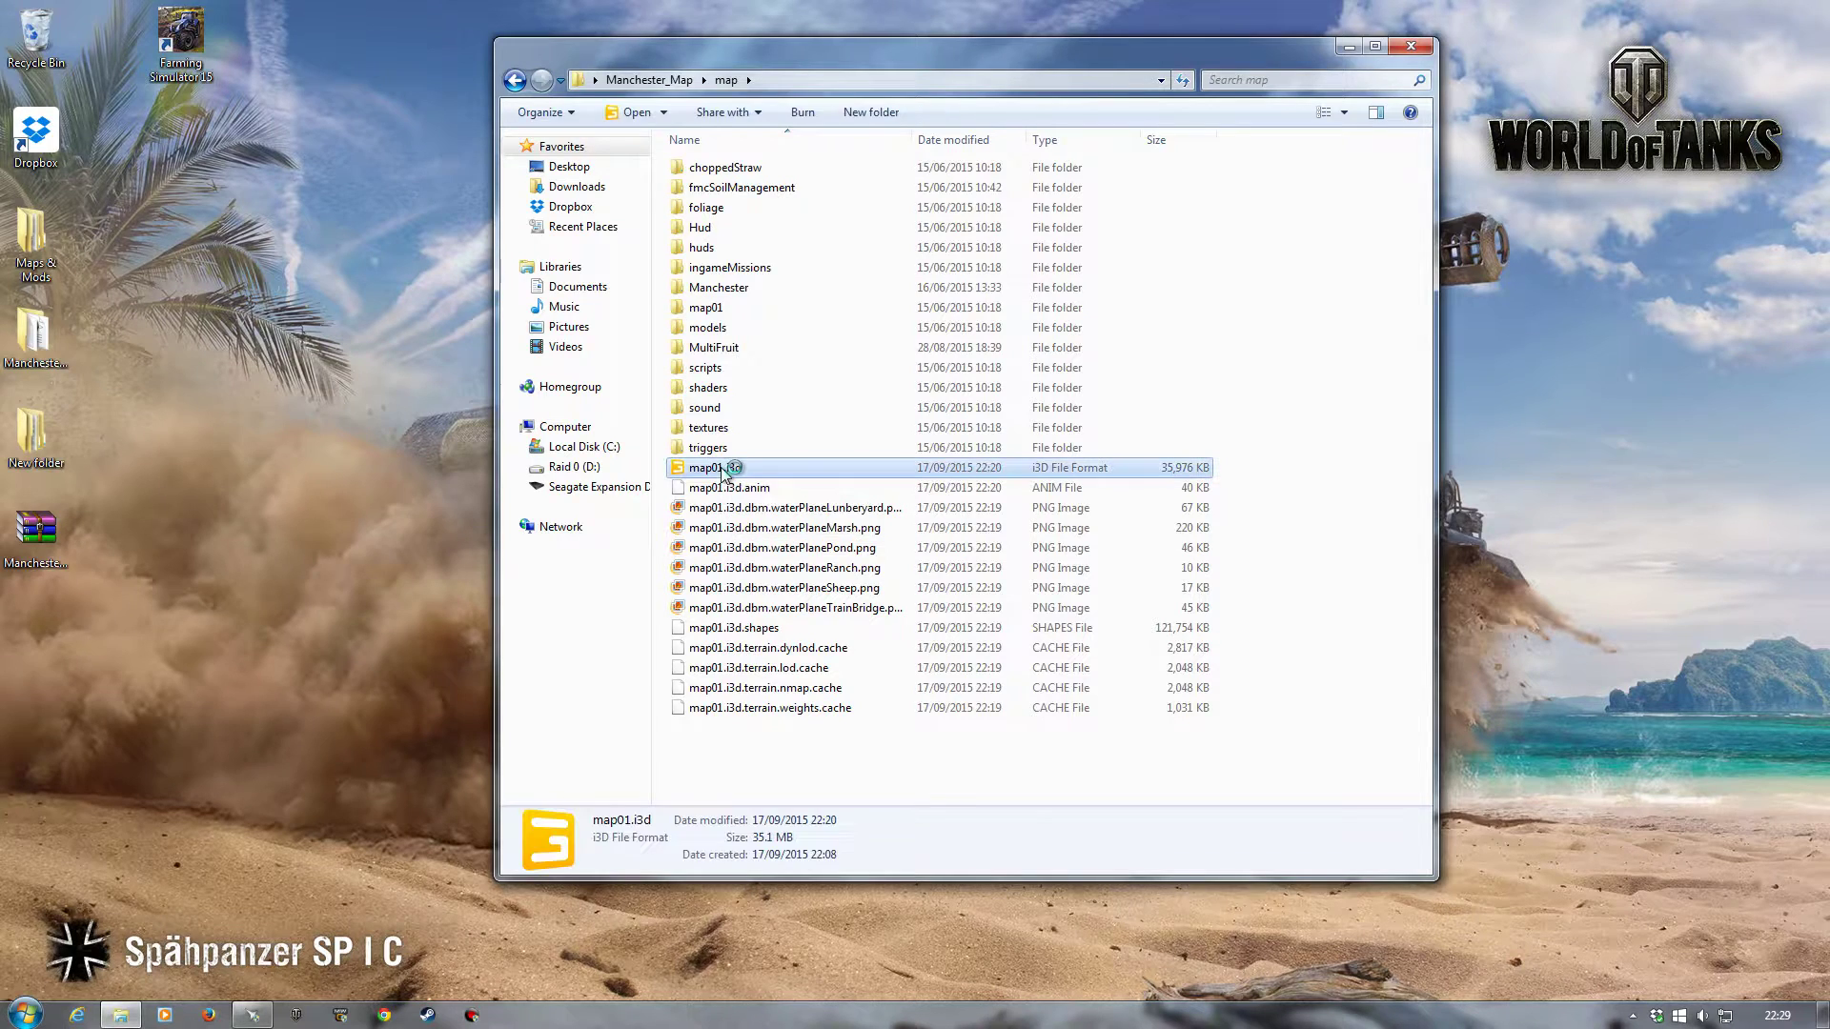
Step: Launch map01.i3d in GIANTS Editor and let the Manchester map load
{"action": "double_click", "coordinate": [713, 467]}
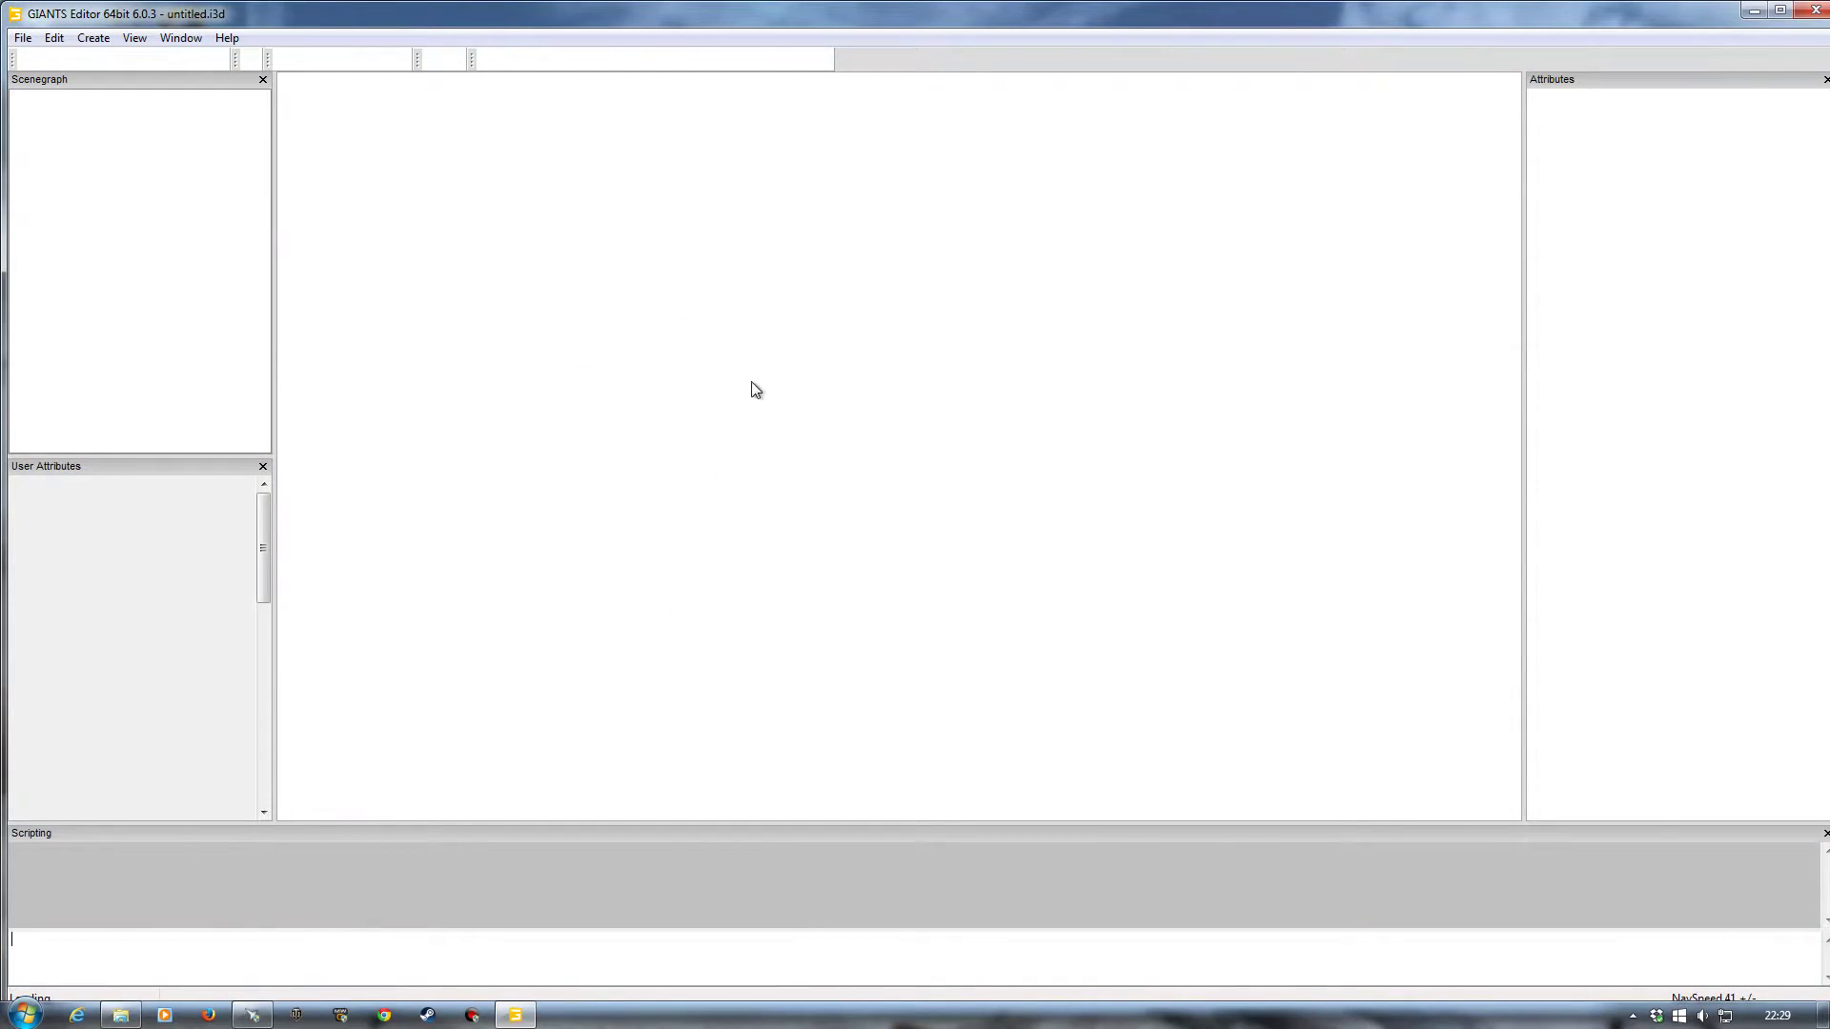
{"action": "mouse_move", "coordinate": [751, 570]}
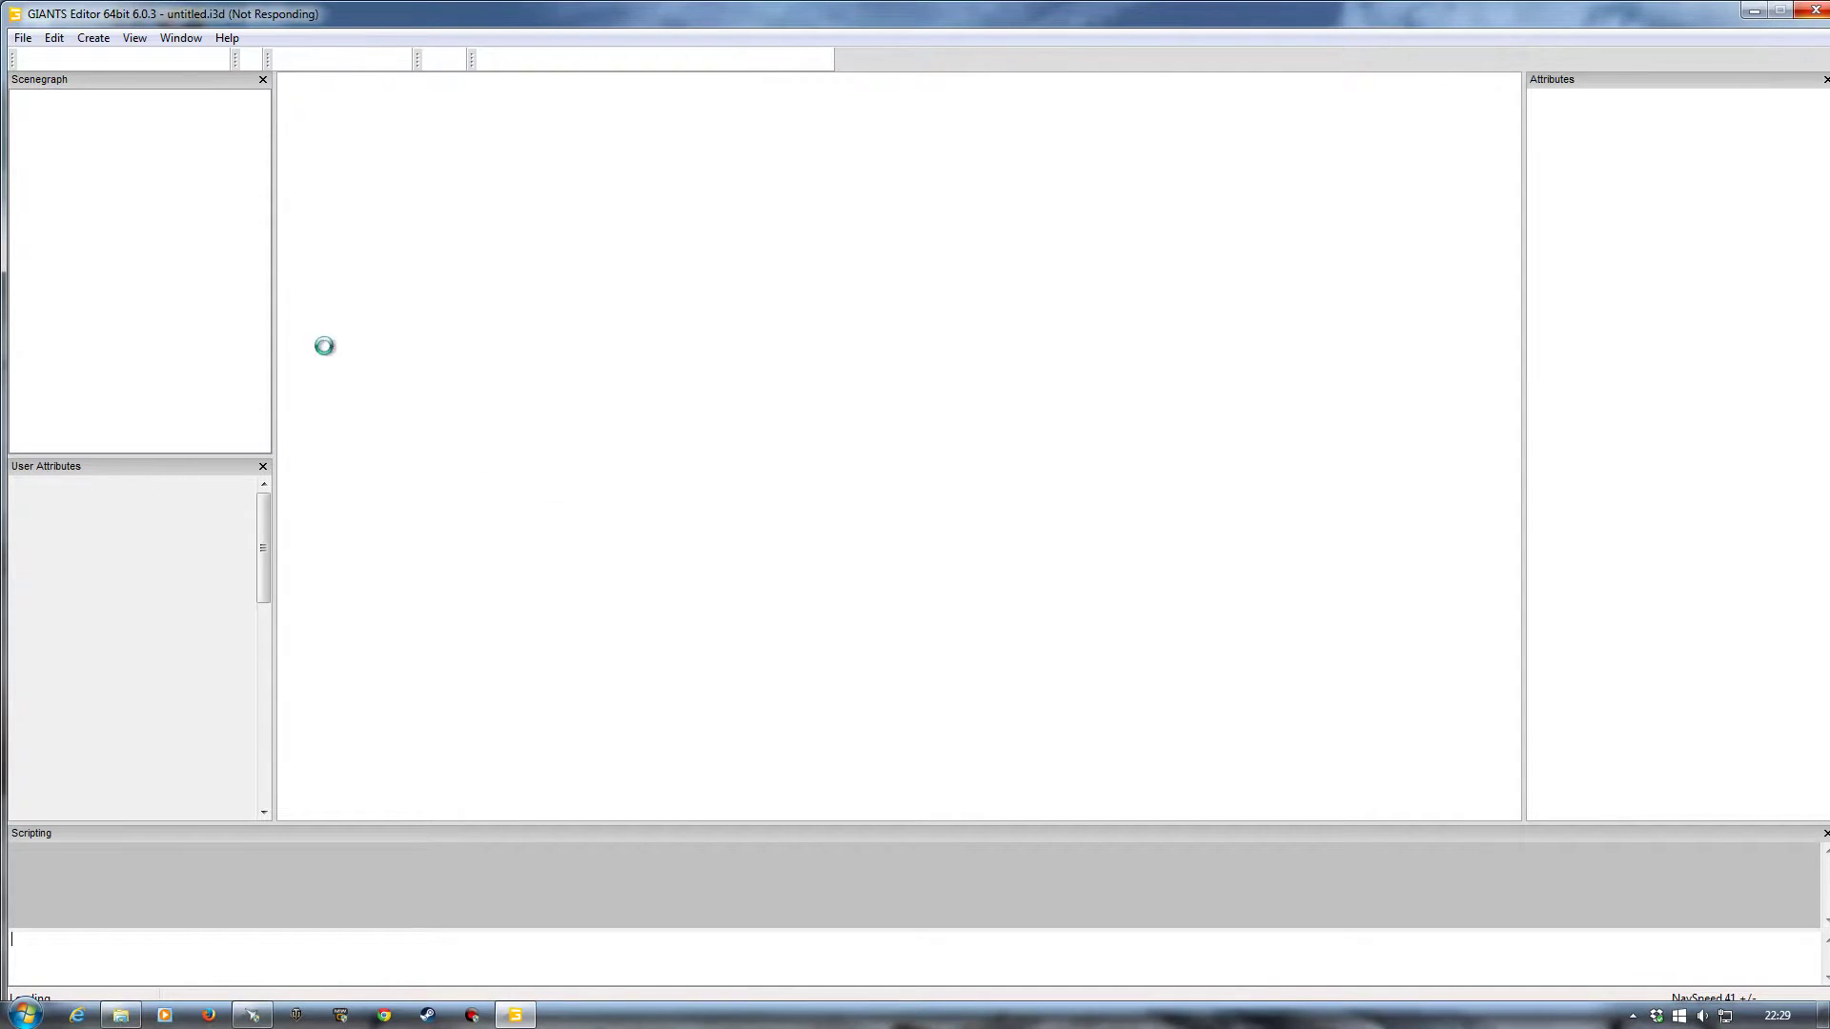
{"action": "mouse_move", "coordinate": [909, 419]}
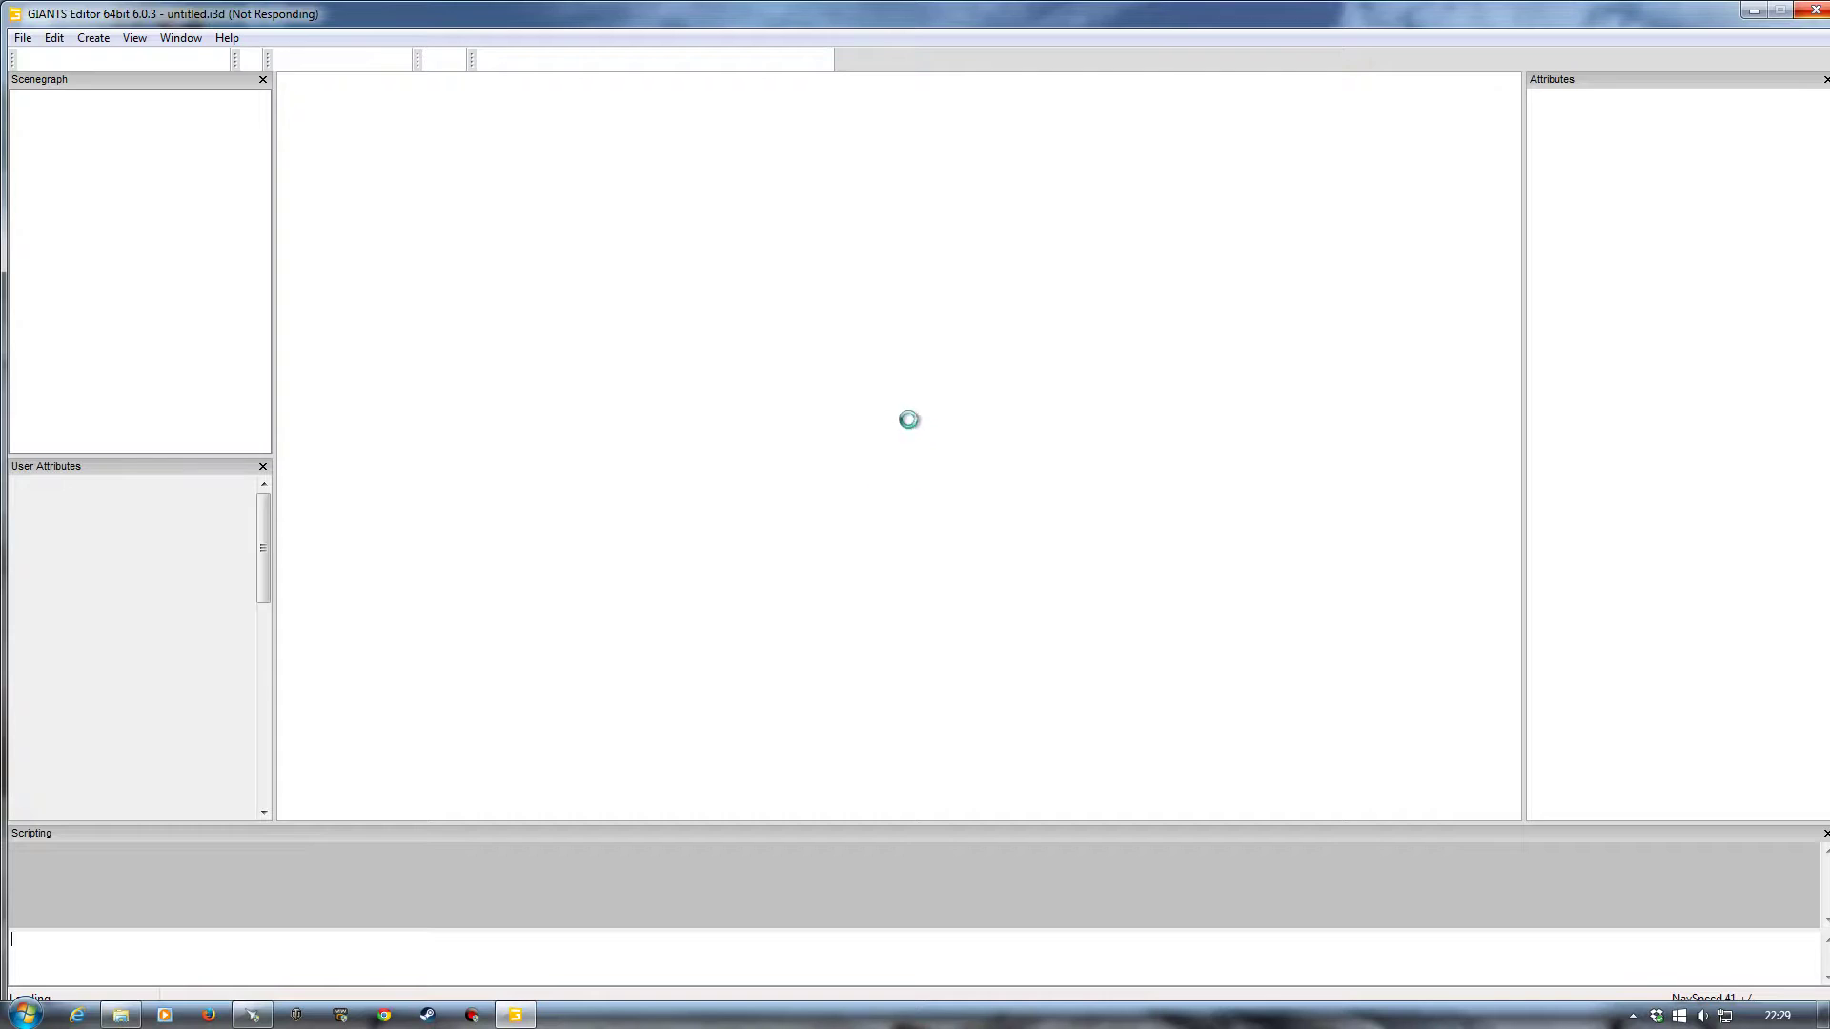
{"action": "mouse_move", "coordinate": [391, 370]}
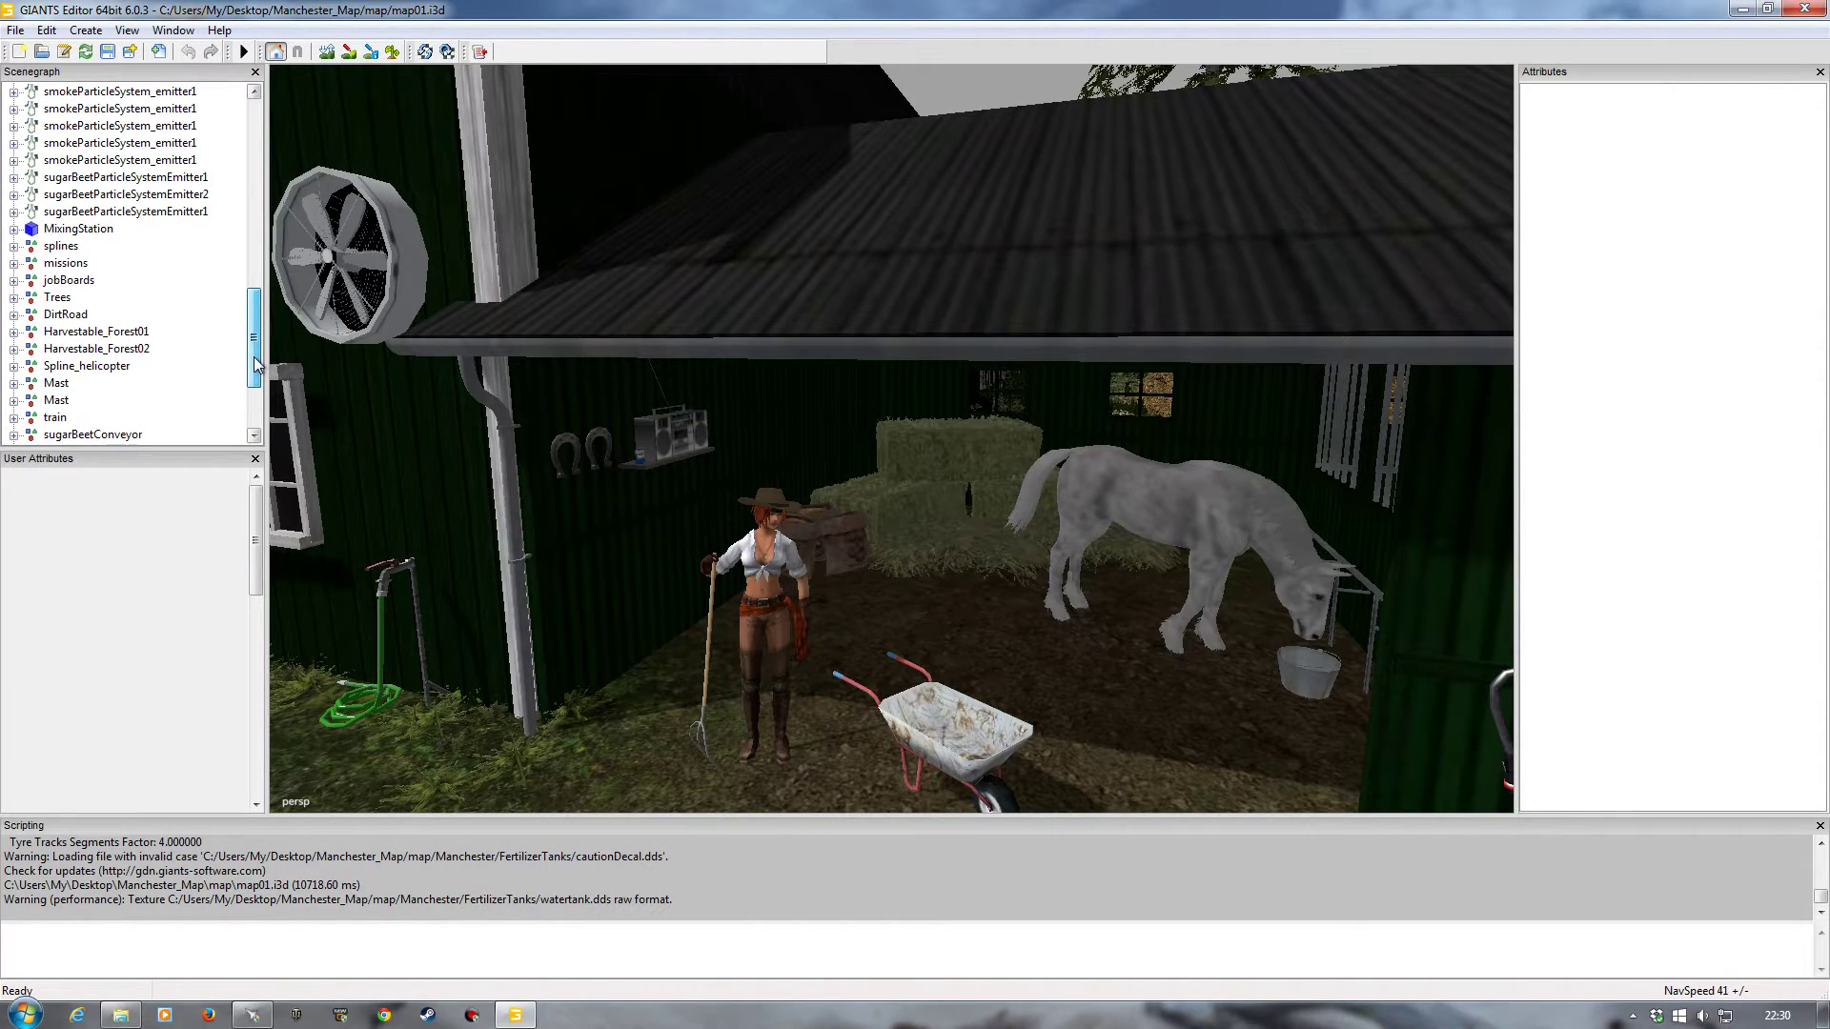
Step: Expand the Sounds group in the Scenegraph and select the SongFarmer'sDaugther sound node
{"action": "scroll", "scroll_direction": "down", "scroll_amount": 3}
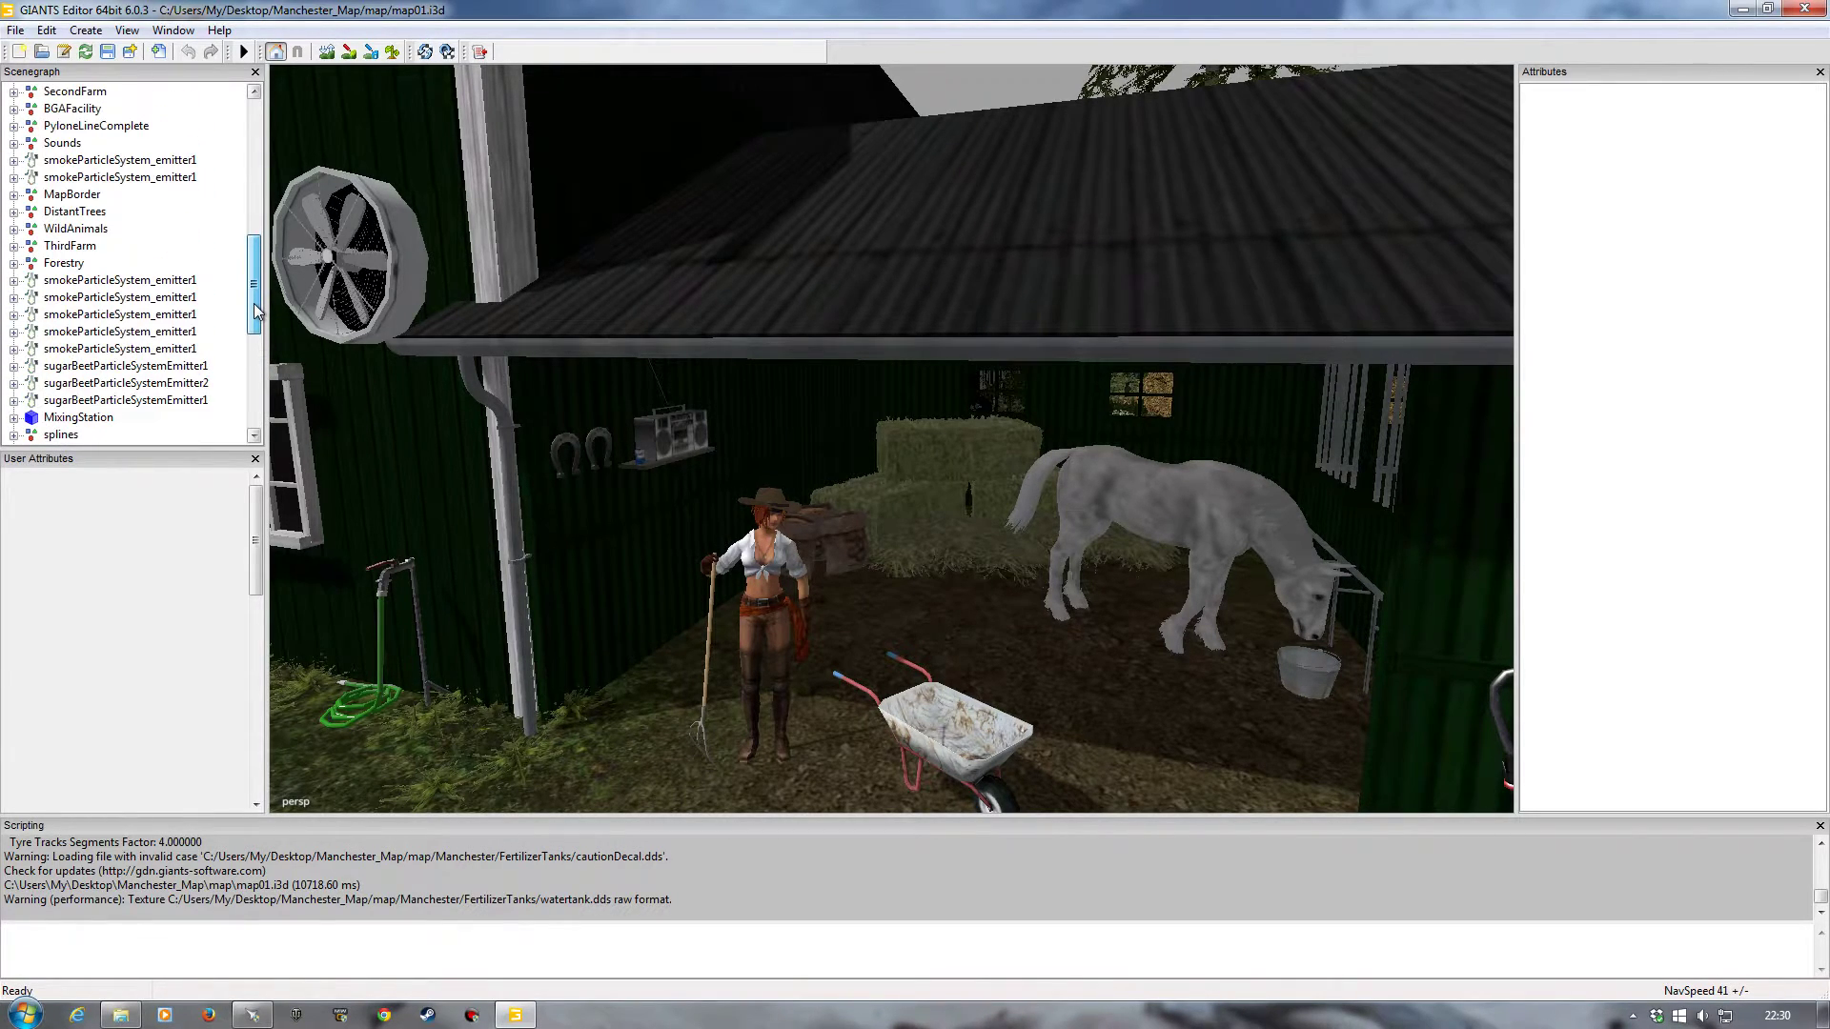
{"action": "left_click", "coordinate": [13, 143]}
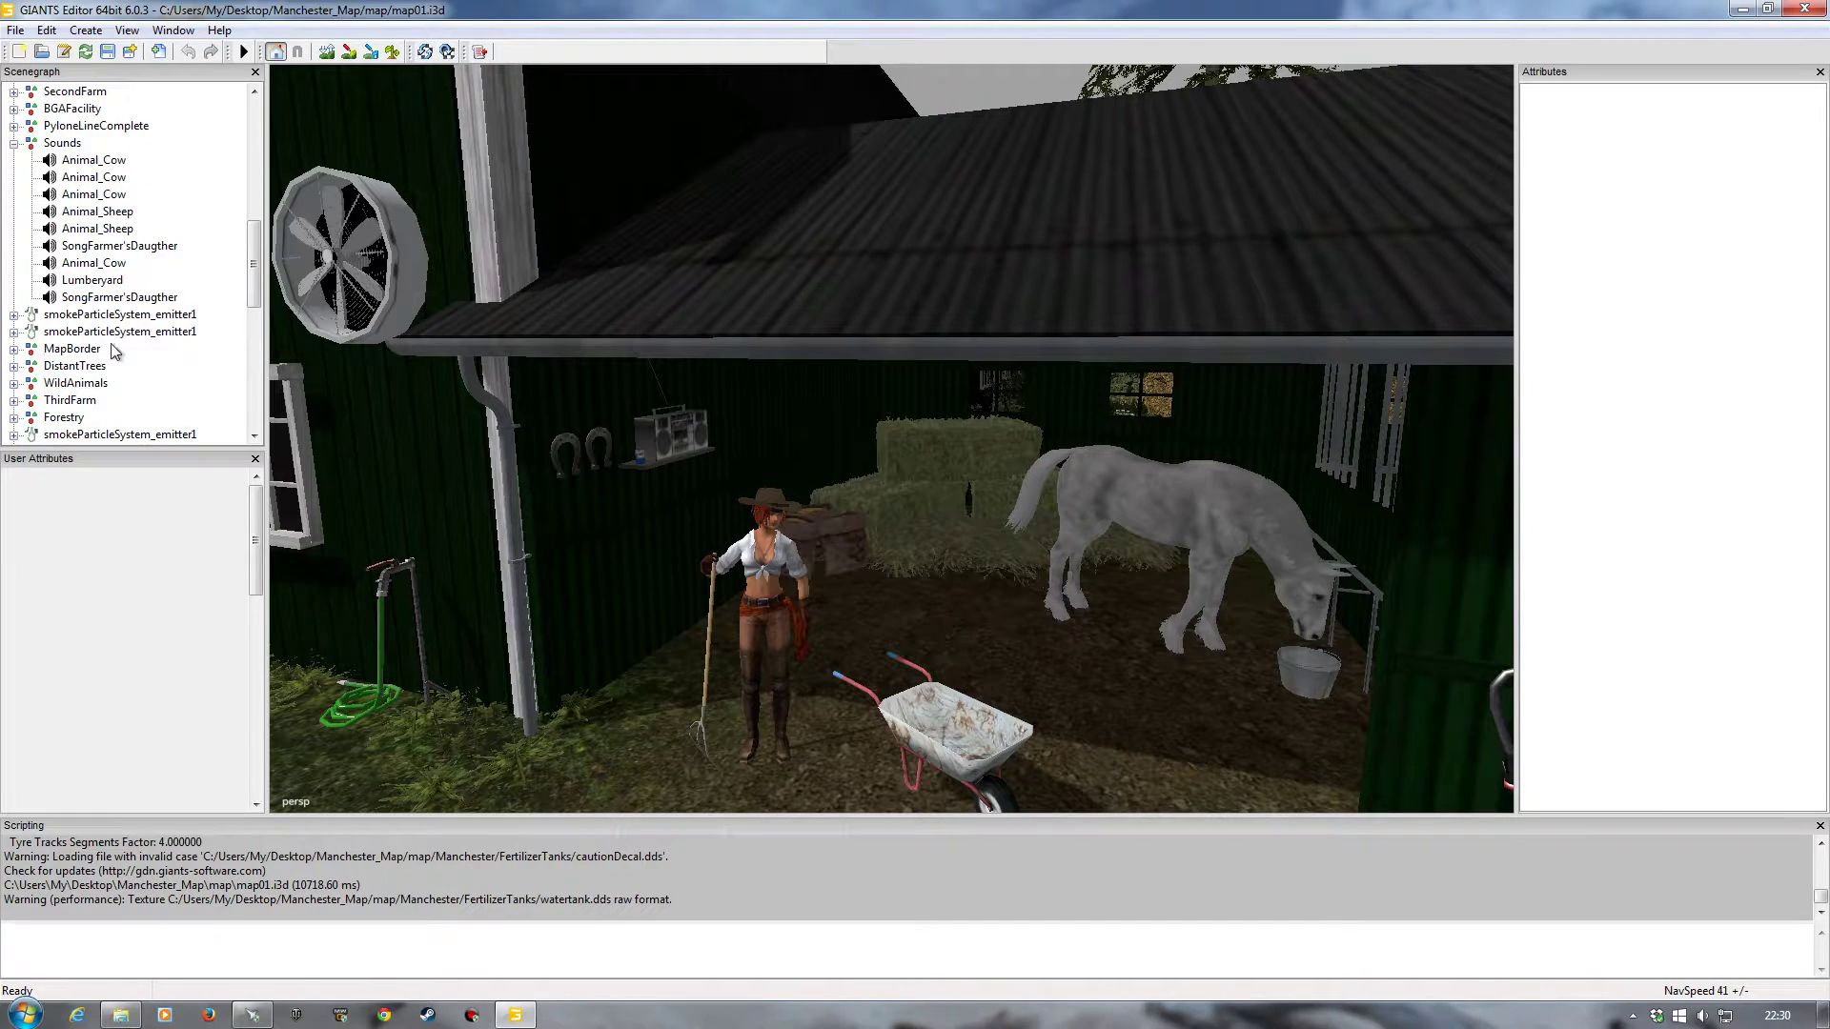
{"action": "left_click", "coordinate": [118, 246]}
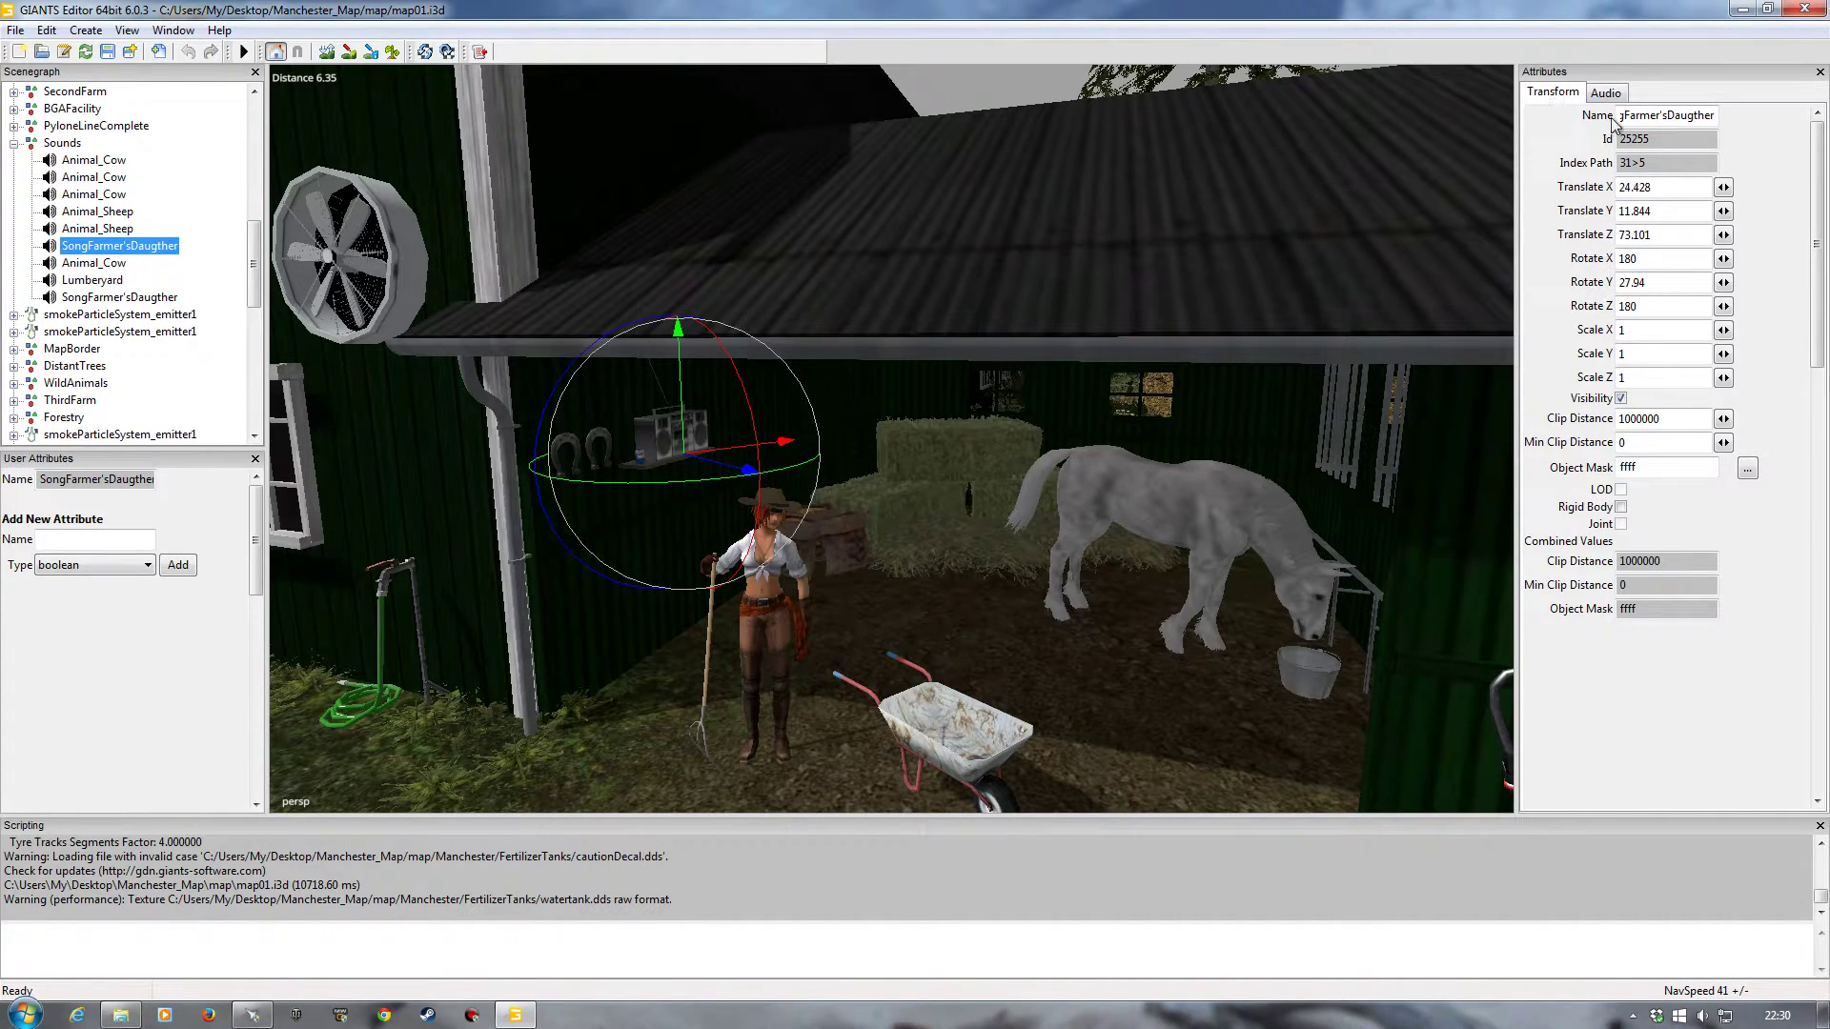
Step: Switch the SongFarmer'sDaugther node's attributes to its Audio settings
{"action": "left_click", "coordinate": [1606, 91]}
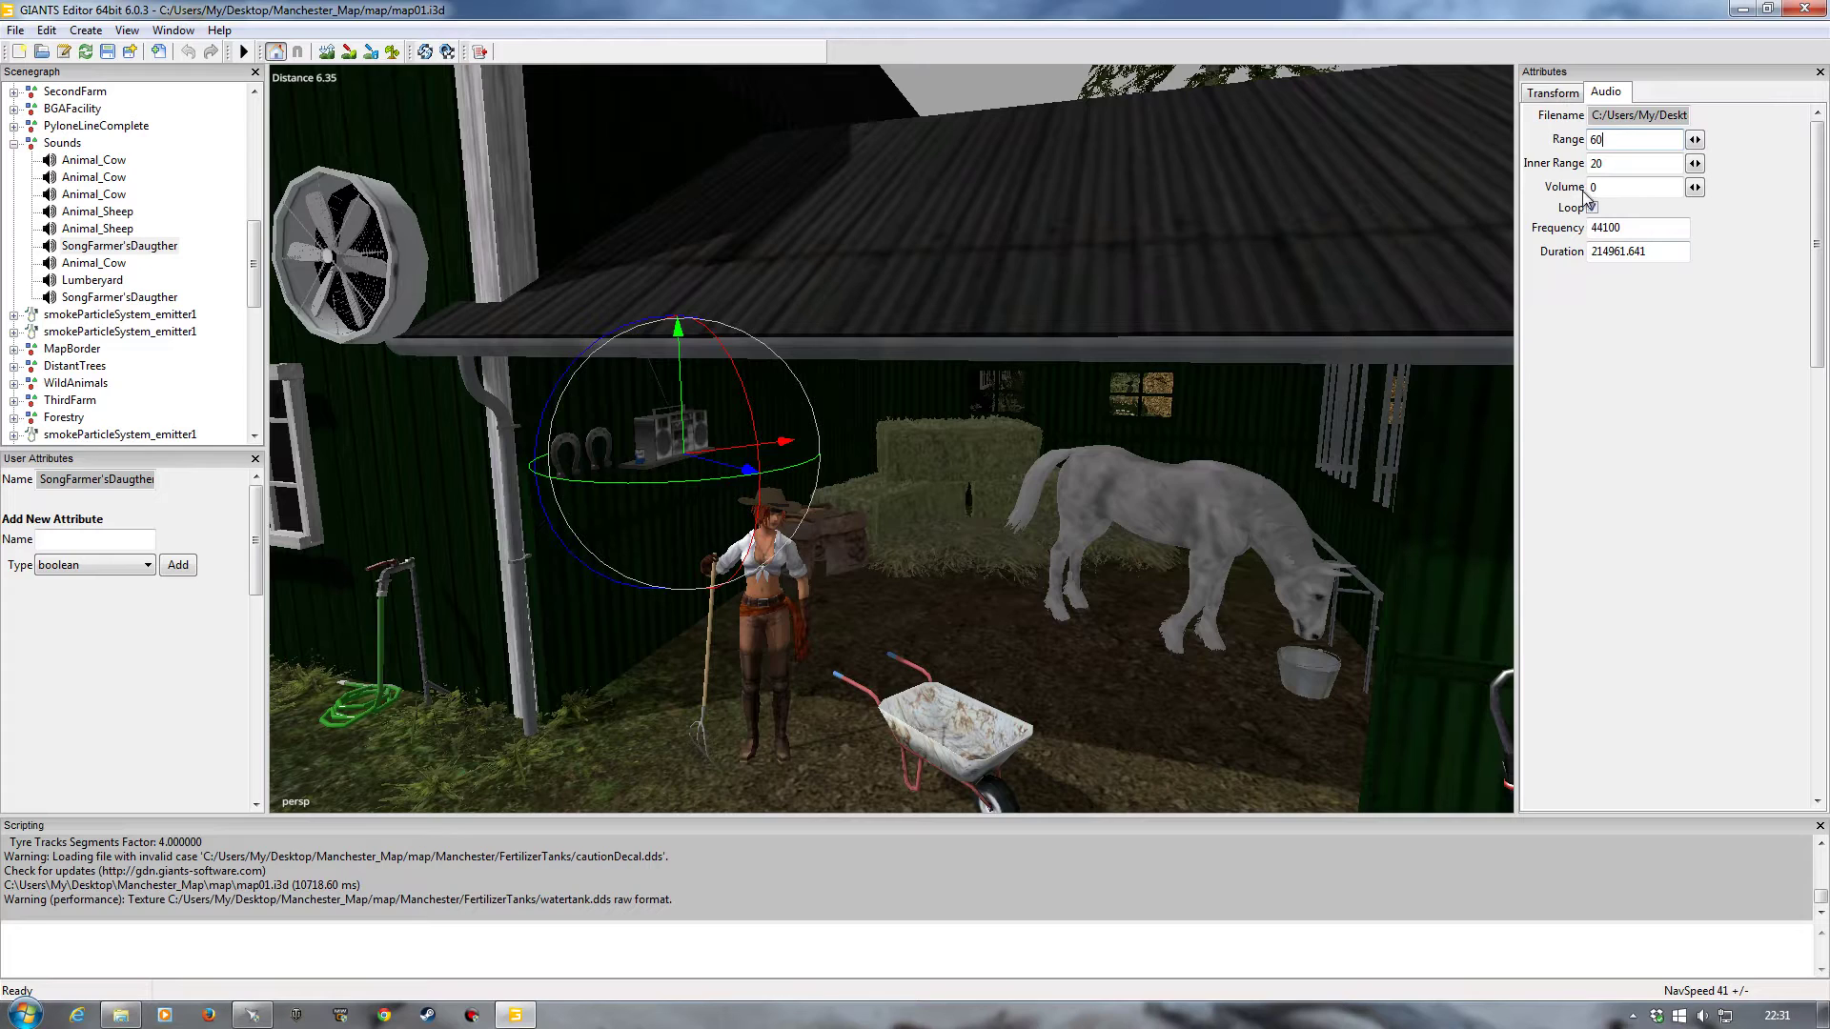
Step: Set the SongFarmer'sDaugther sound node's Volume to 0
{"action": "left_click", "coordinate": [1590, 205]}
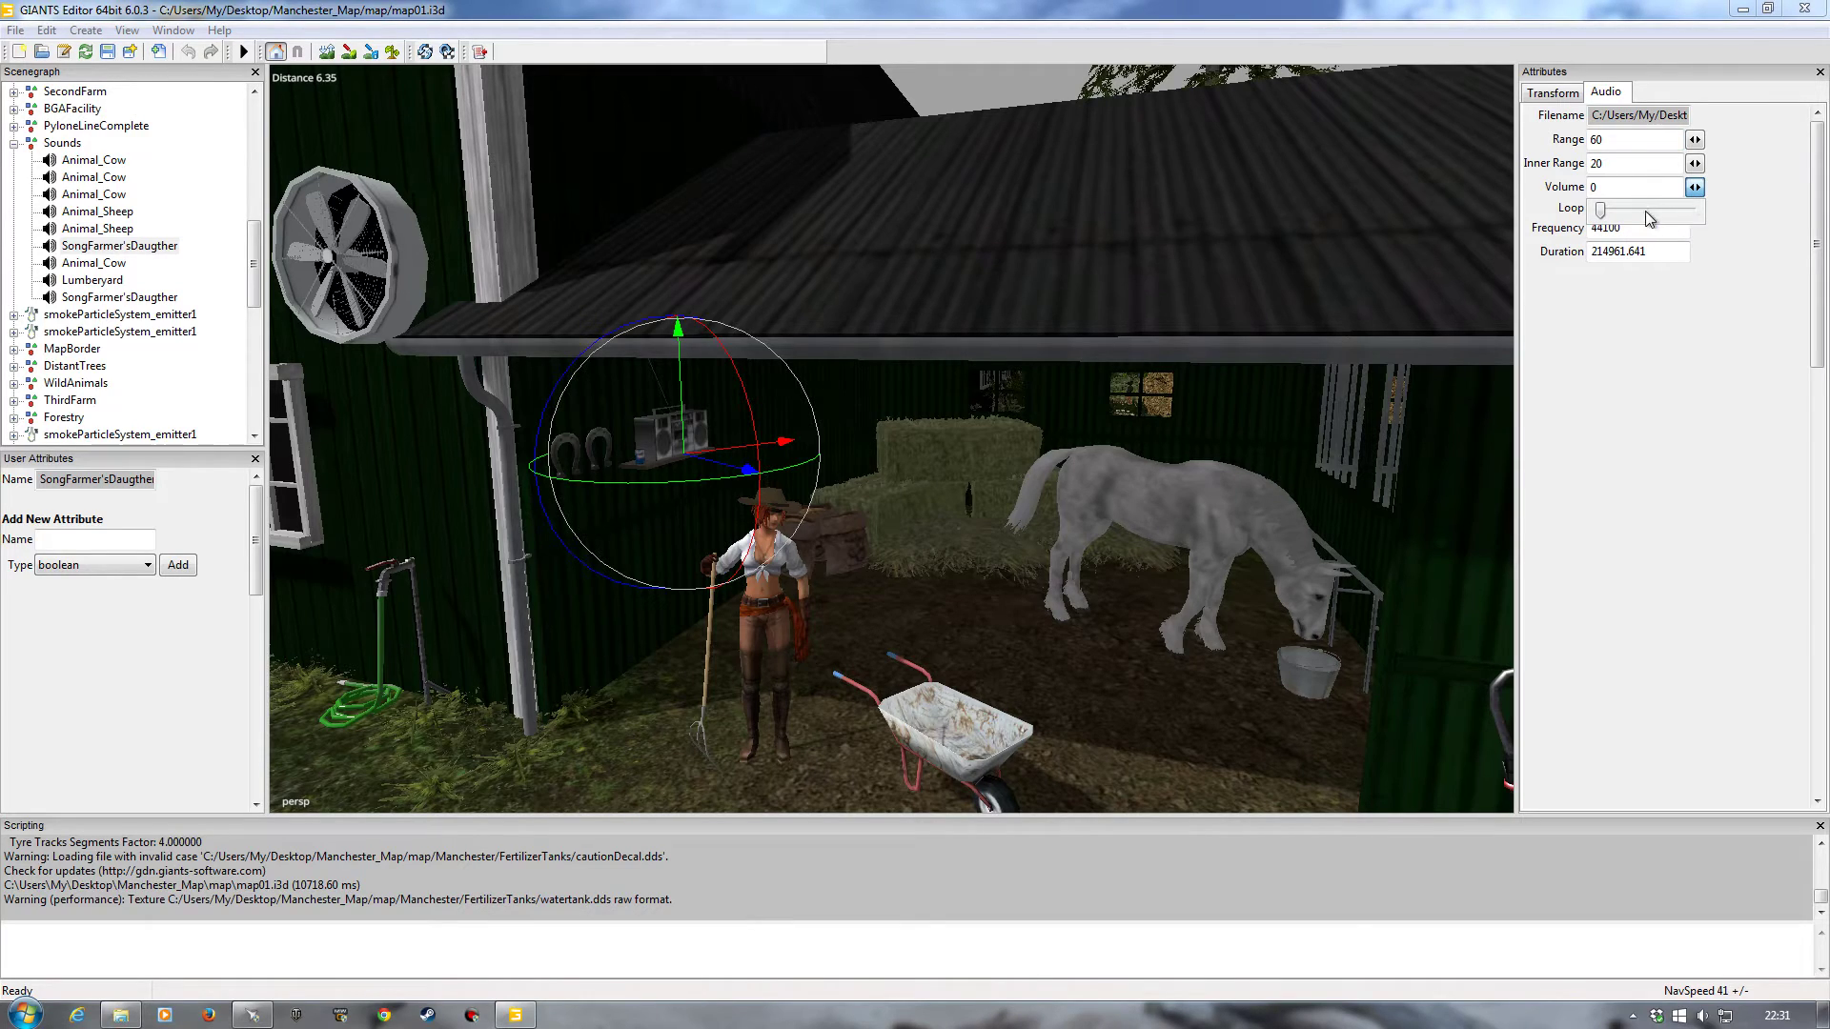
{"action": "left_click_drag", "start_coordinate": [1601, 209], "coordinate": [1676, 209]}
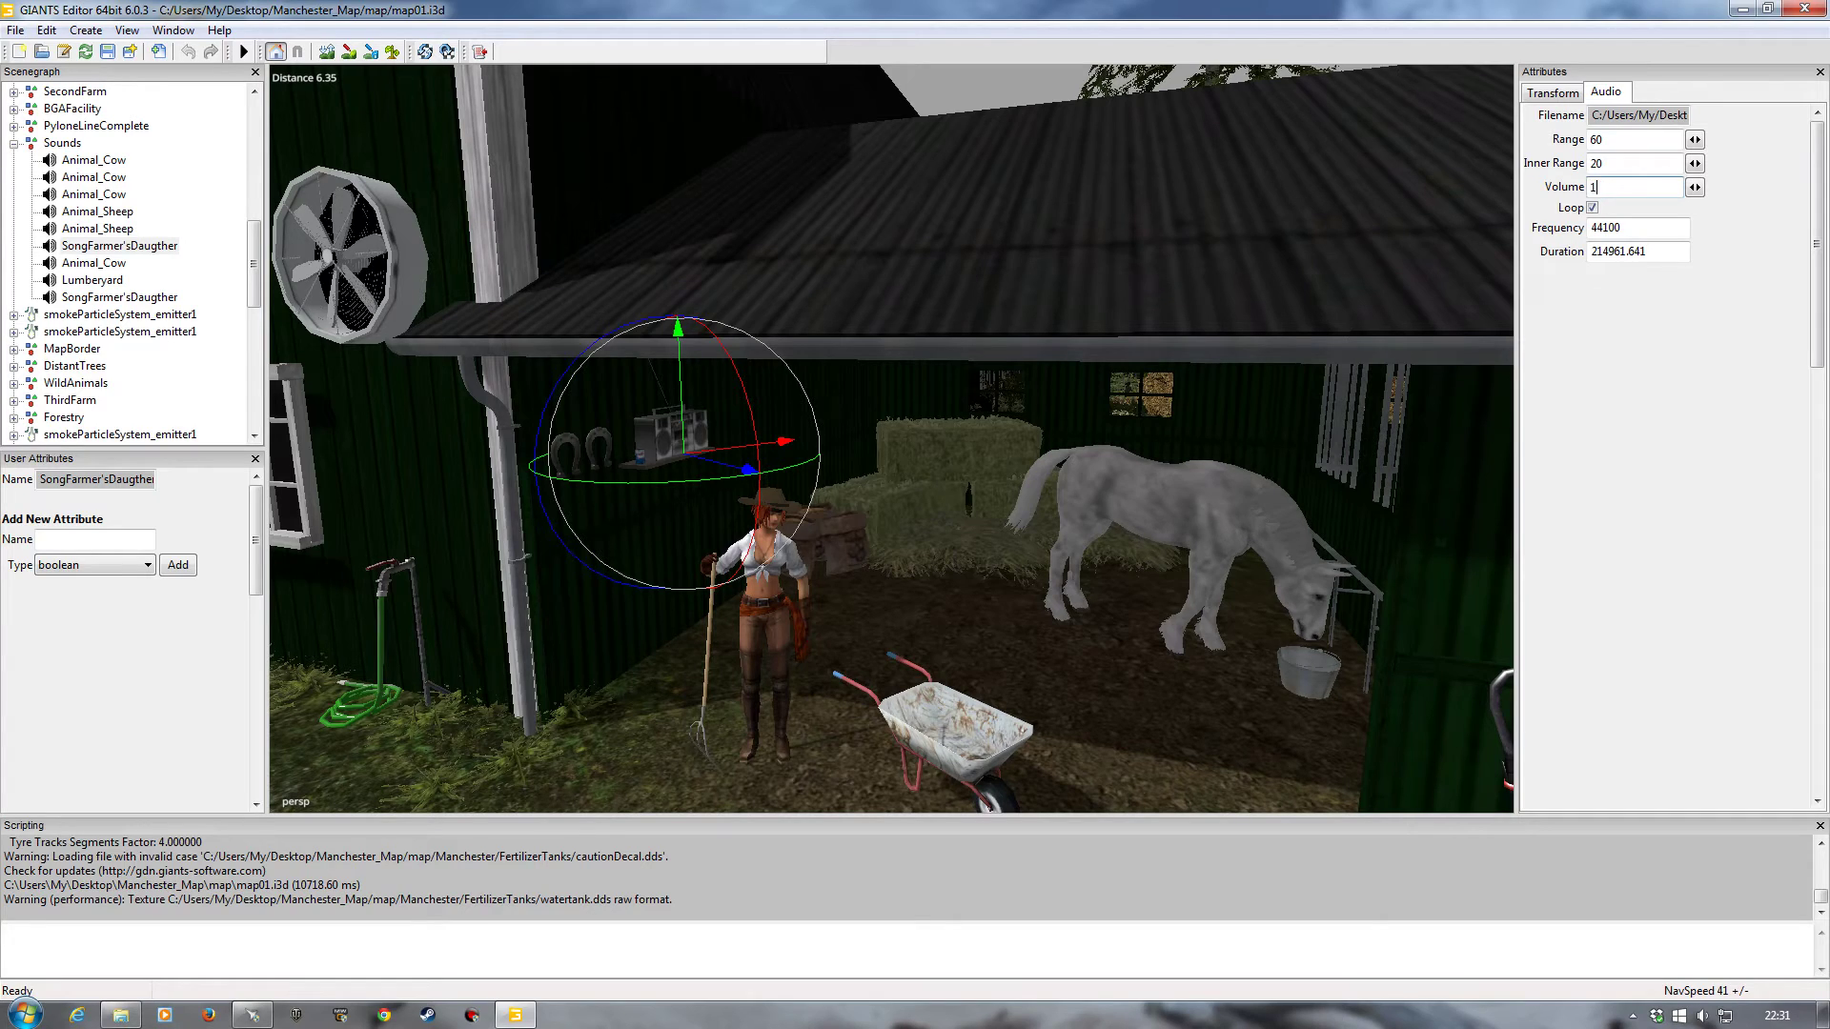
{"action": "type", "text": "0"}
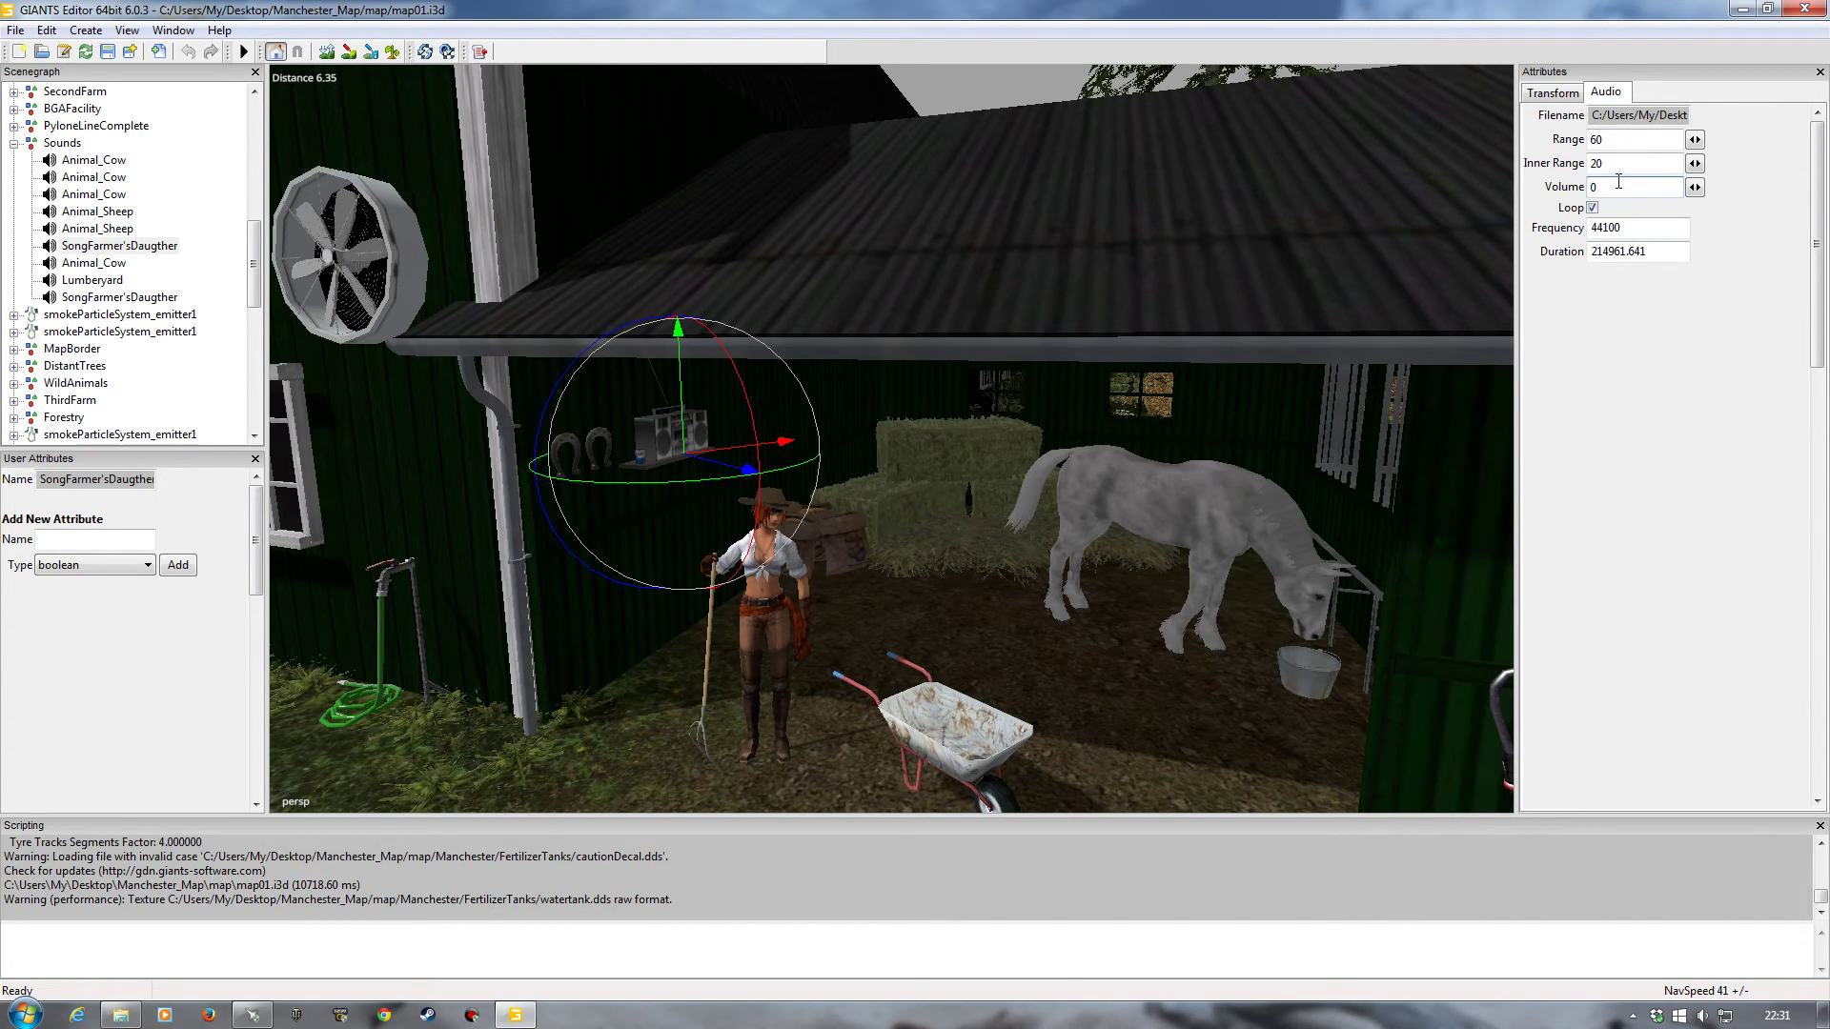
{"action": "mouse_move", "coordinate": [805, 417]}
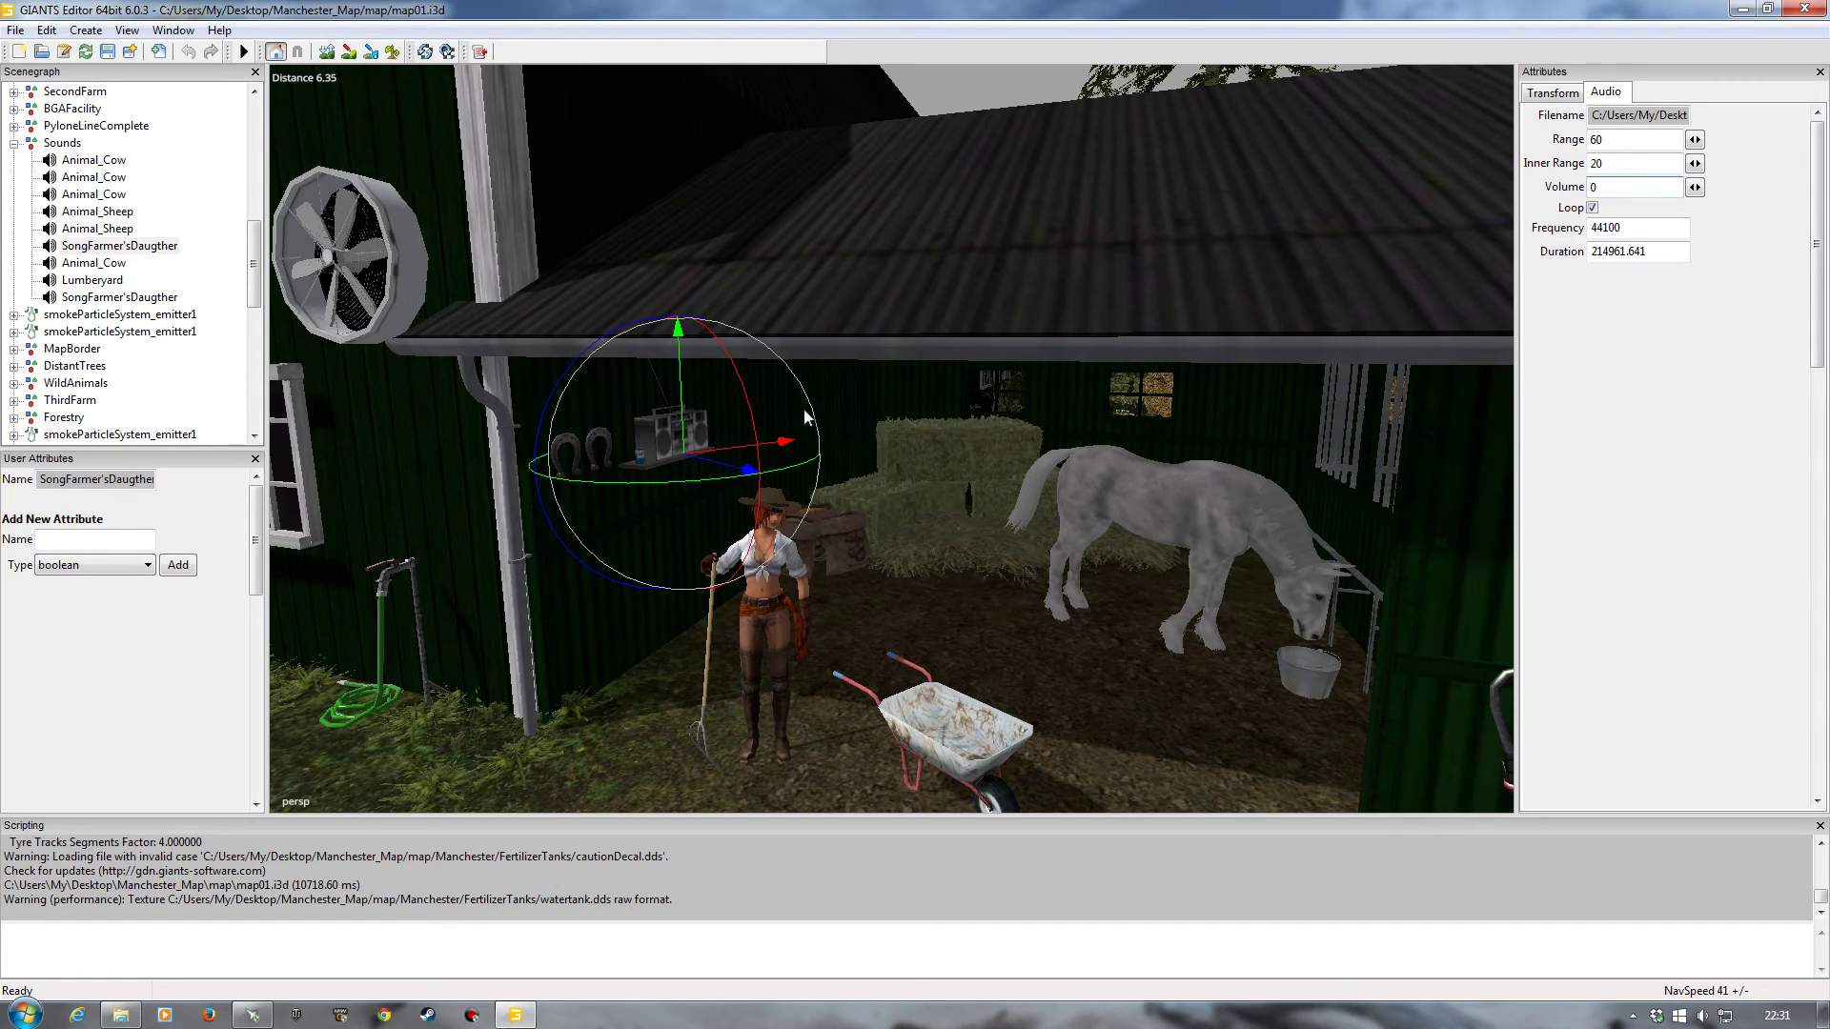